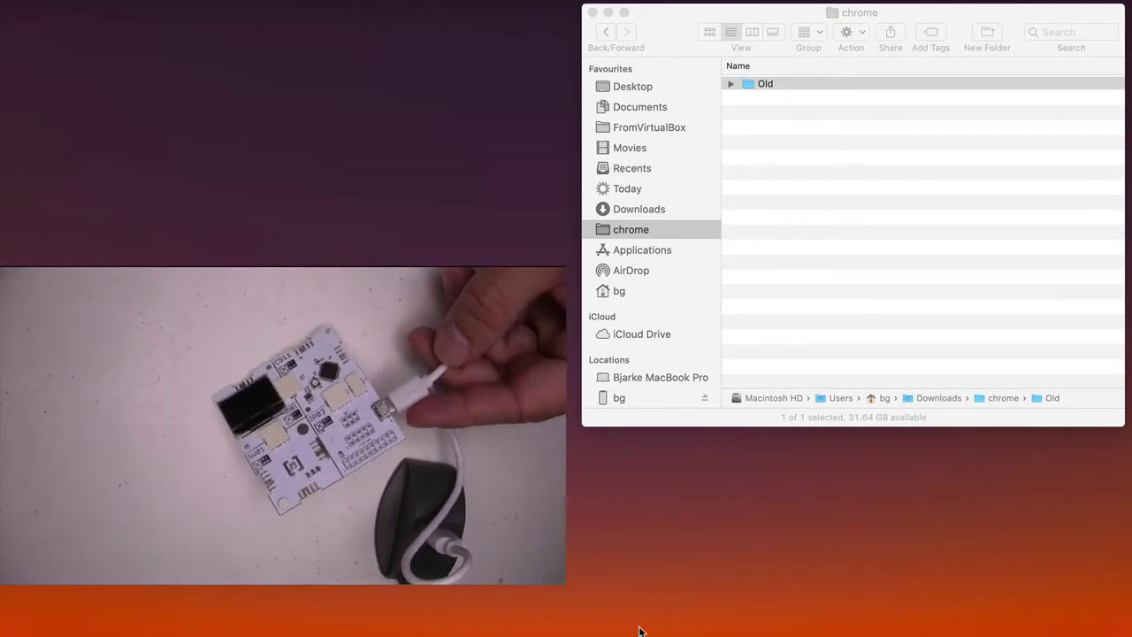
- Find and select the CS11 drive under Locations in the Finder sidebar
scroll(down, 3)
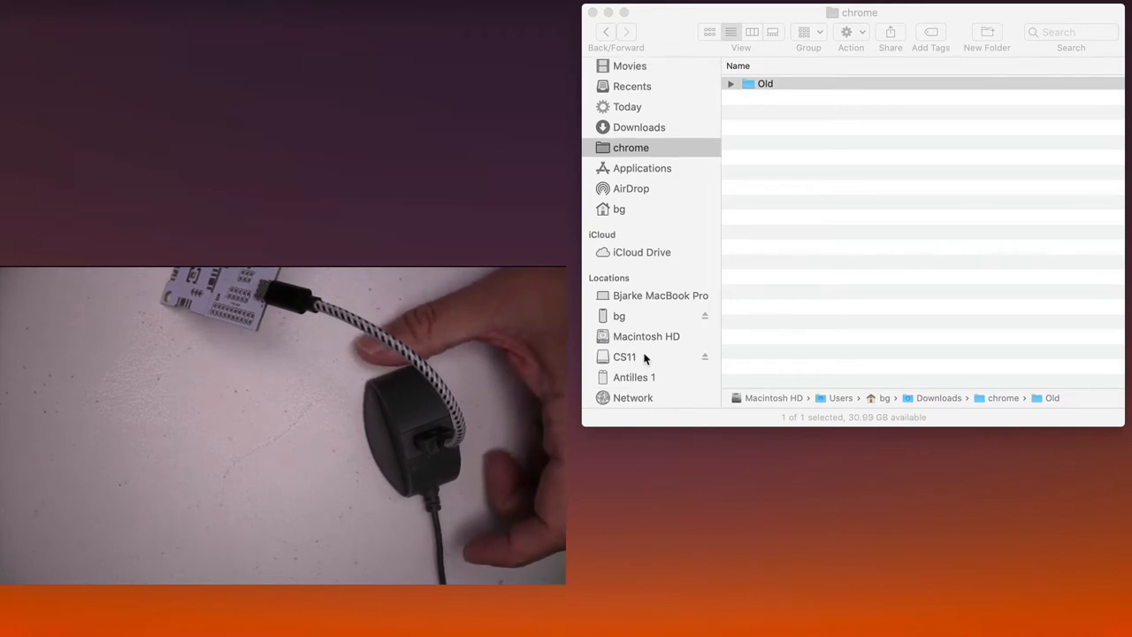
click(625, 356)
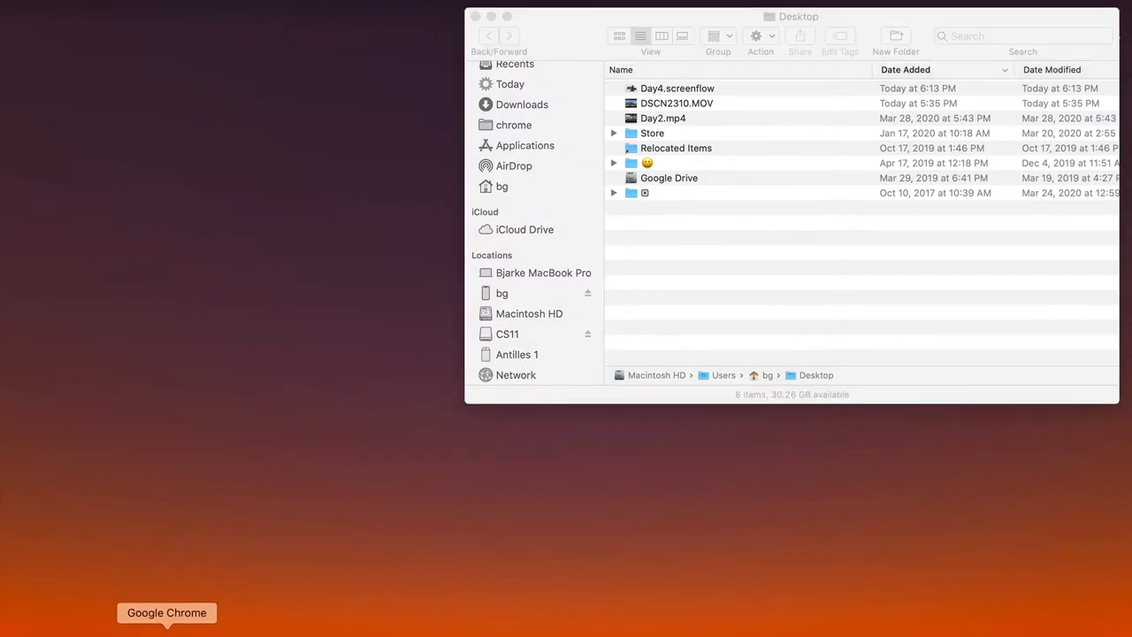
- Launch Chrome and go to makecode.xinabox.cc using the MakeCode Maker suggestion
click(166, 612)
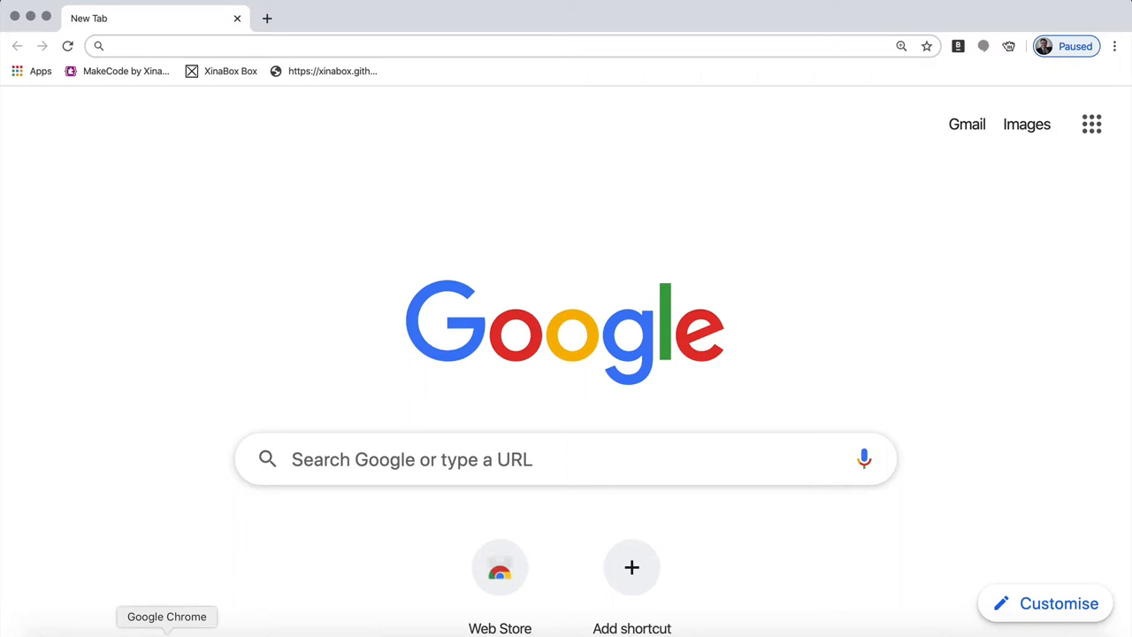
mouse_move(178, 256)
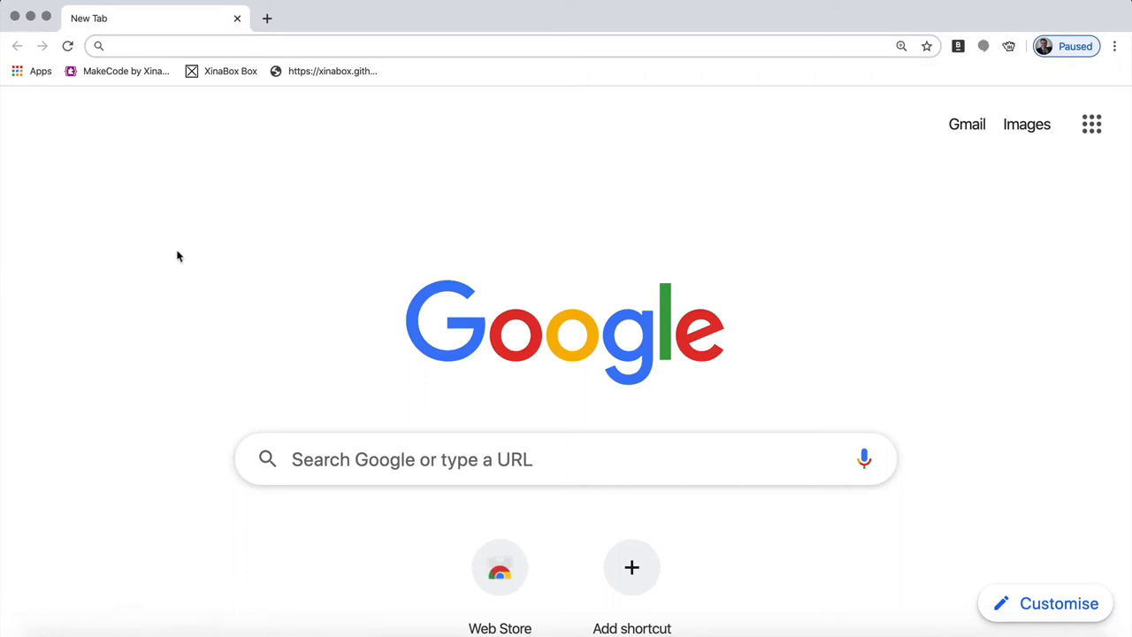
mouse_move(112, 31)
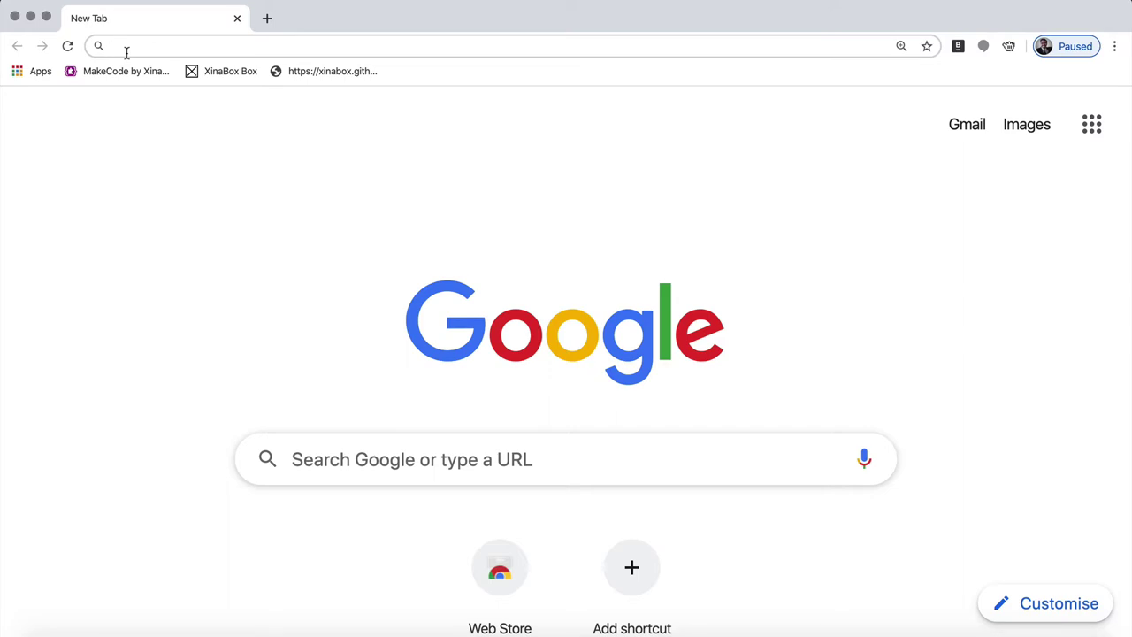
text(makecode.xinabox.cc)
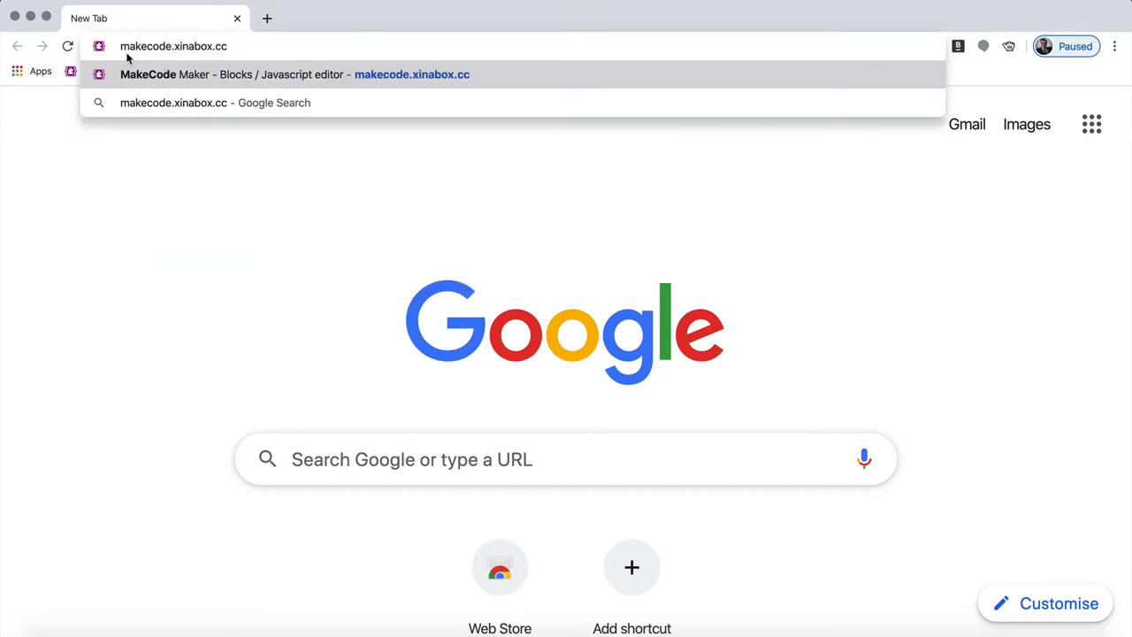
click(294, 74)
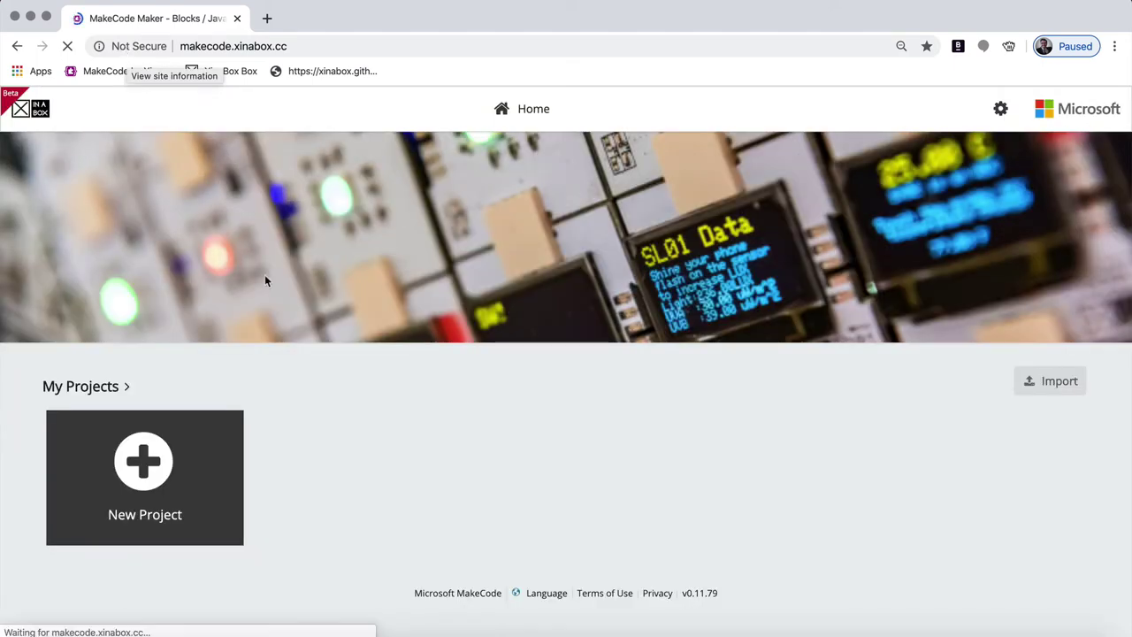
mouse_move(144, 457)
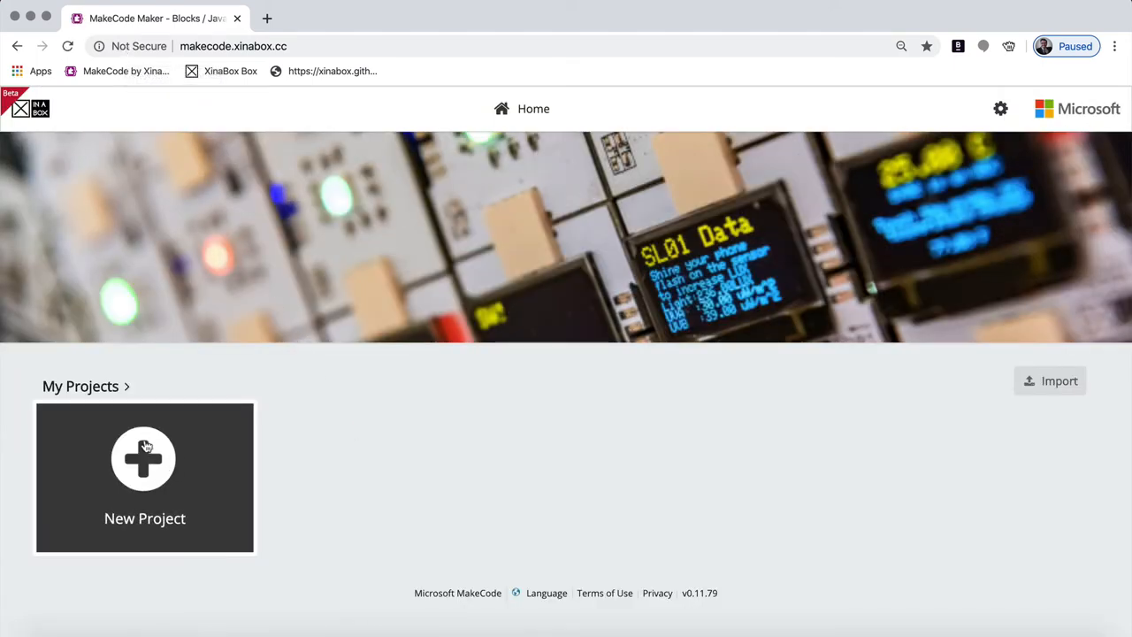
mouse_move(144, 467)
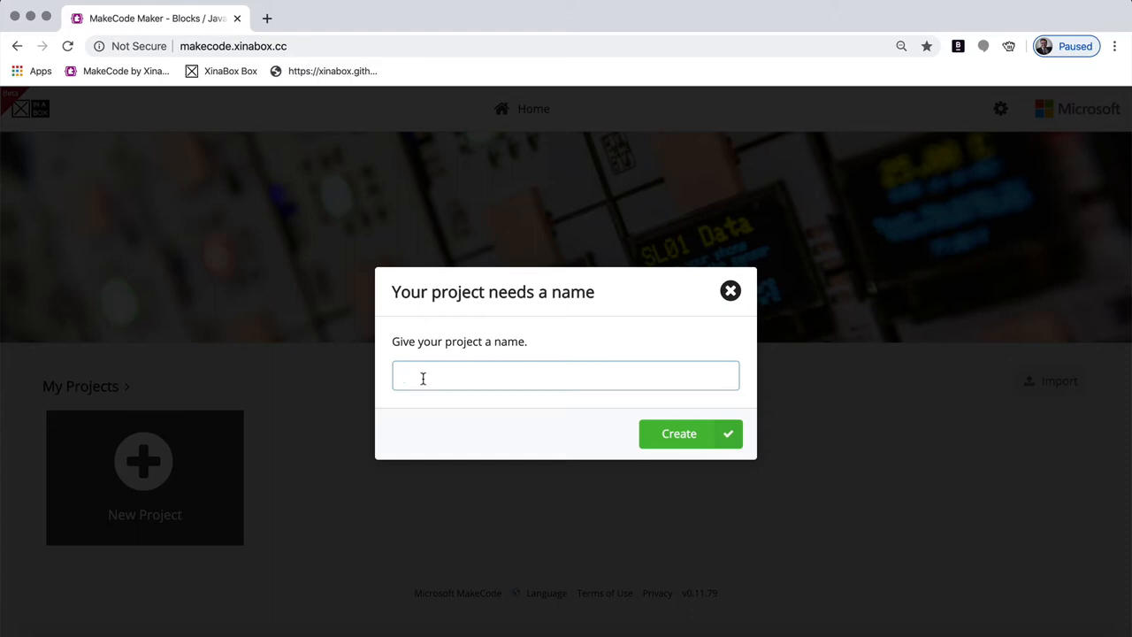
- Name the new project 'Bjarke' and create it
text(Bjarke)
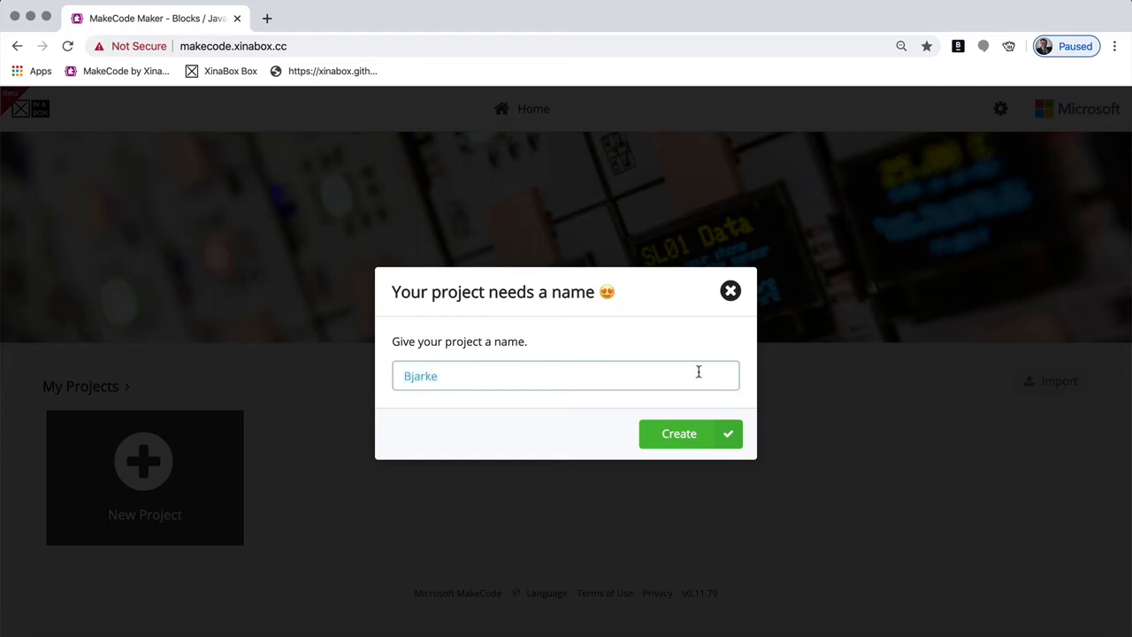
click(678, 433)
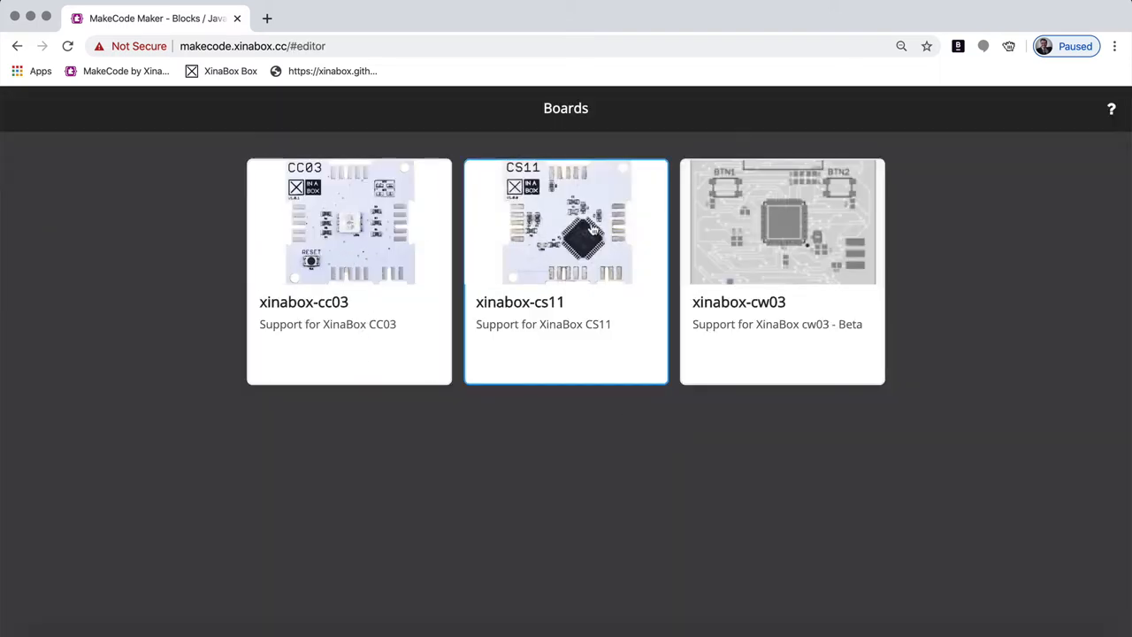
- Choose the xinabox-cs11 board for the project
click(782, 269)
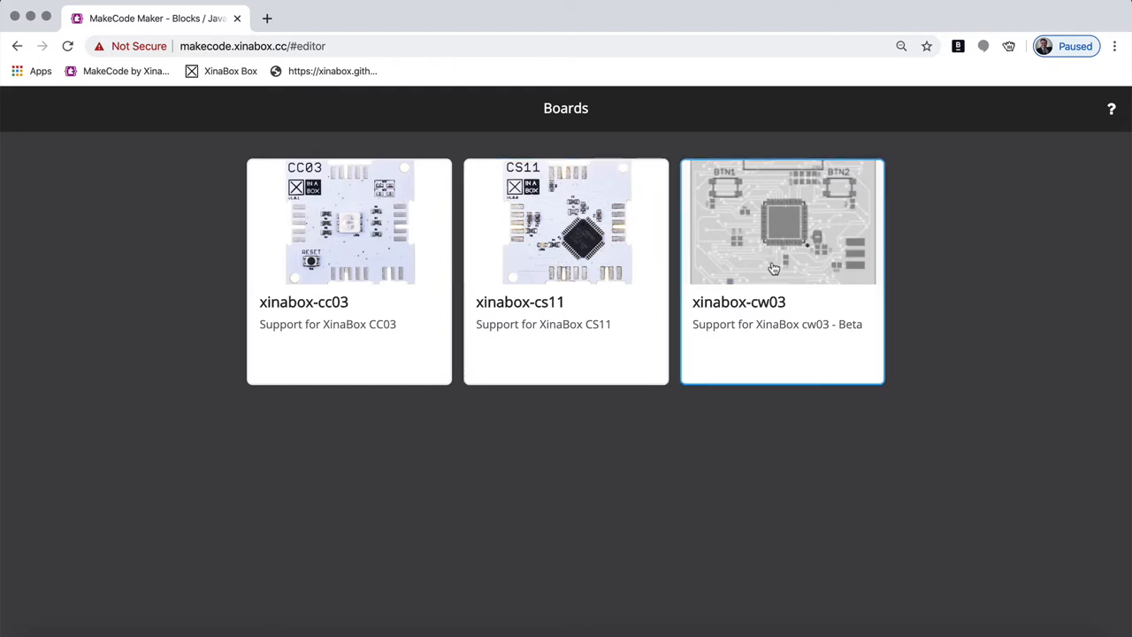
mouse_move(779, 238)
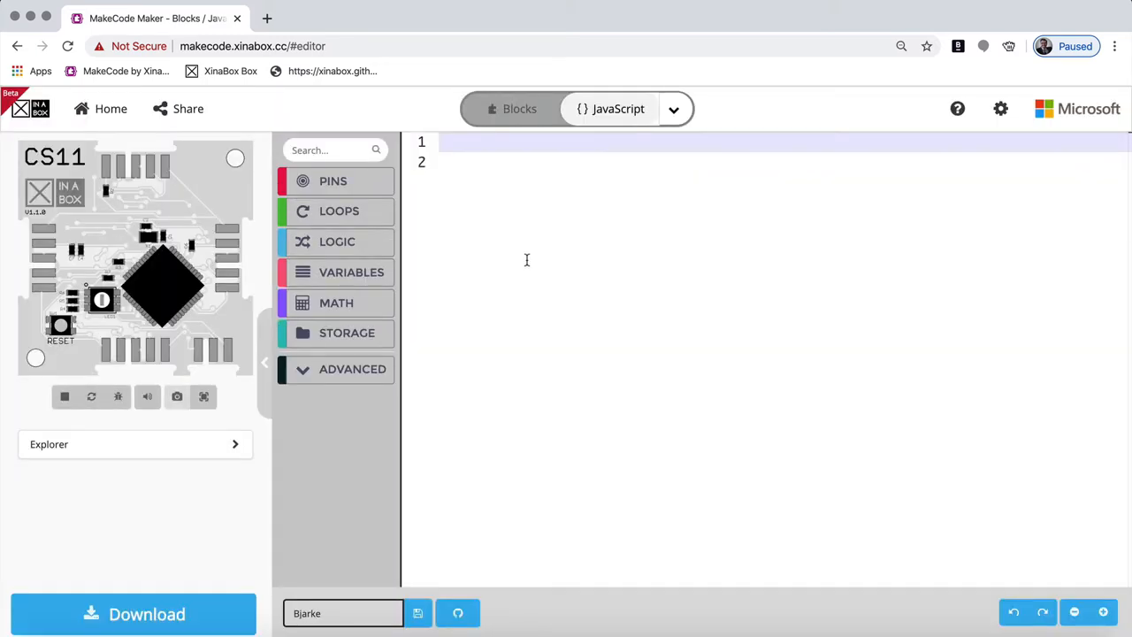
mouse_move(384, 236)
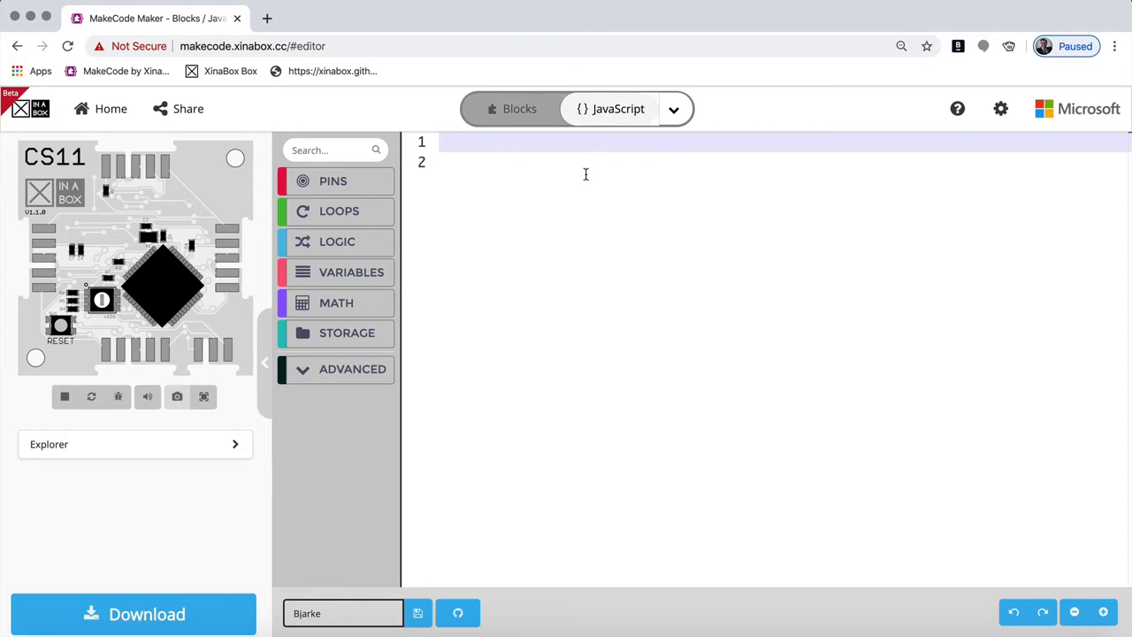
- Switch the editor from the empty JavaScript view to Blocks
click(510, 107)
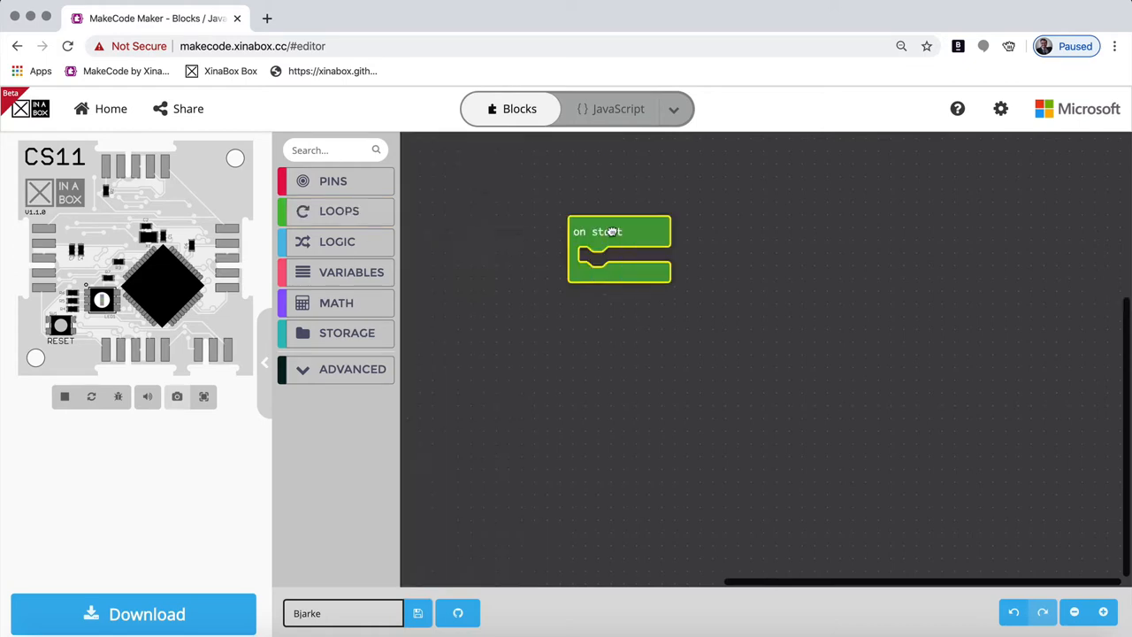
drag(619, 248, 563, 221)
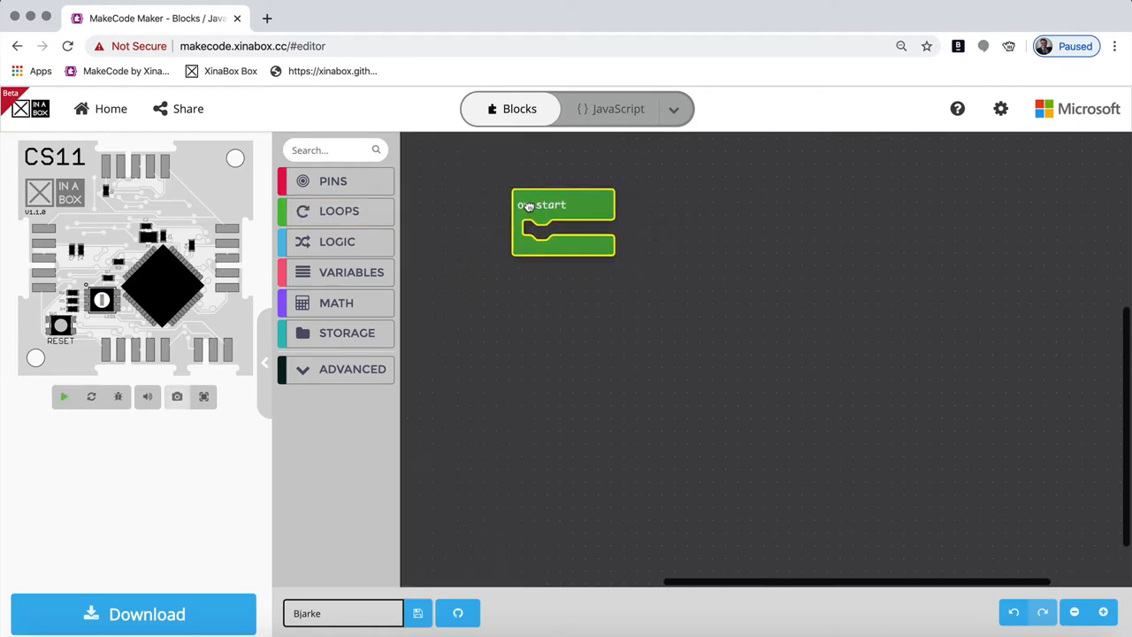
drag(563, 204, 500, 191)
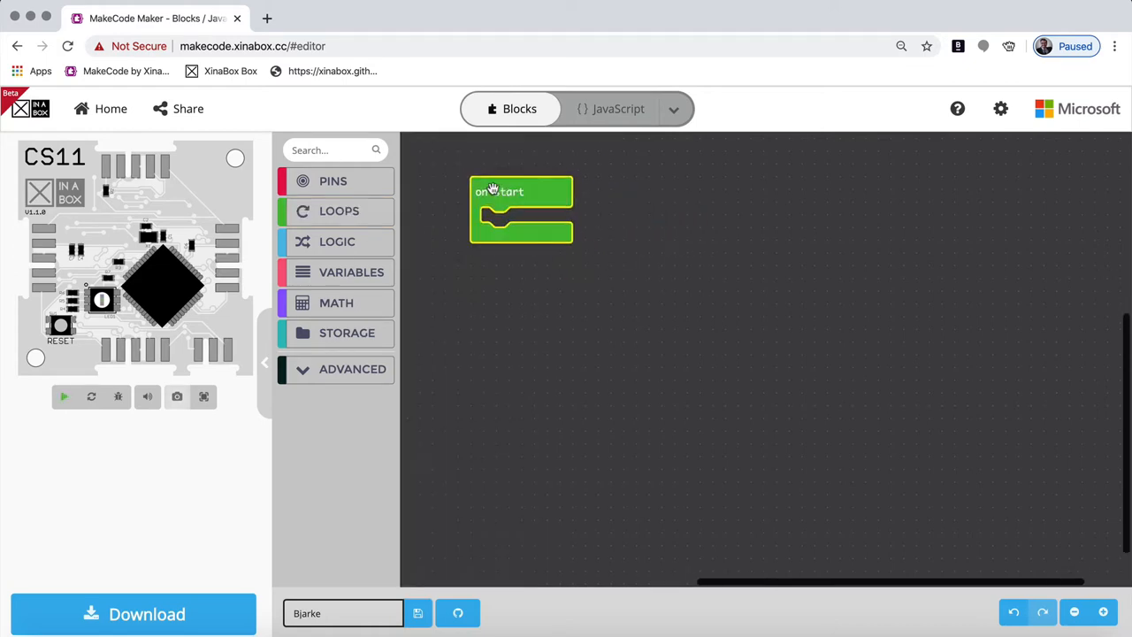
click(63, 397)
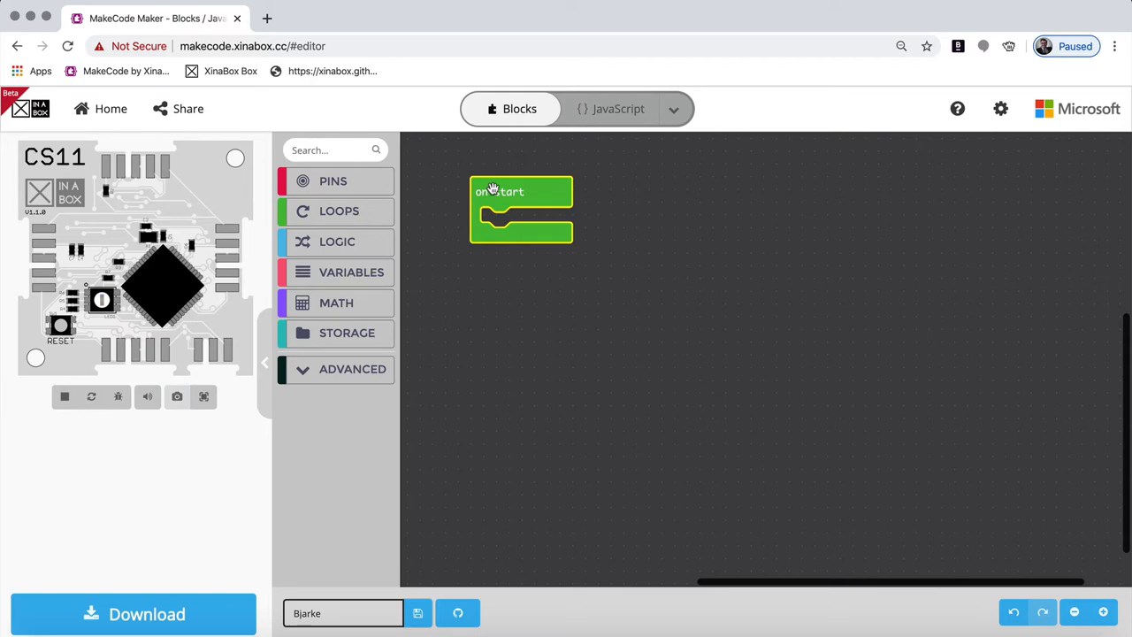
click(339, 211)
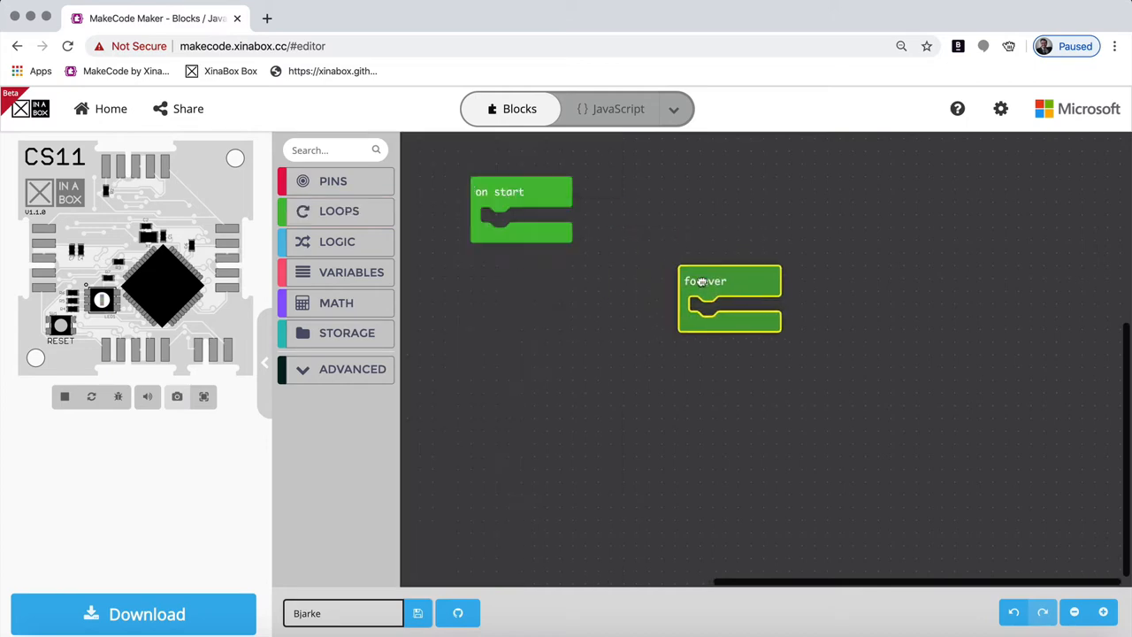
drag(730, 298, 636, 323)
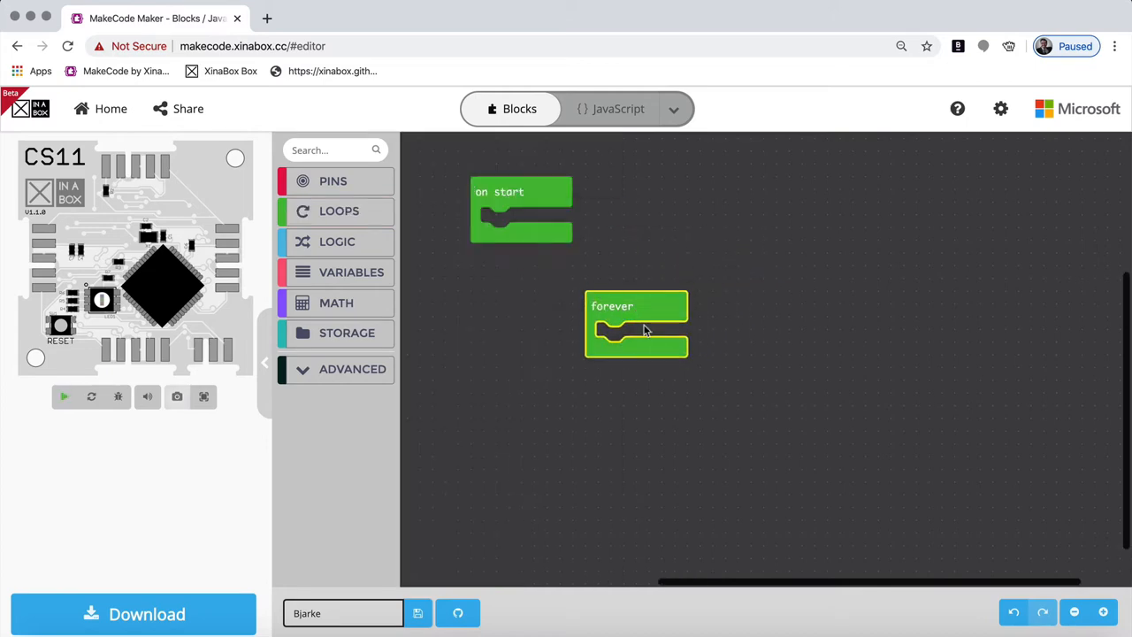
click(63, 396)
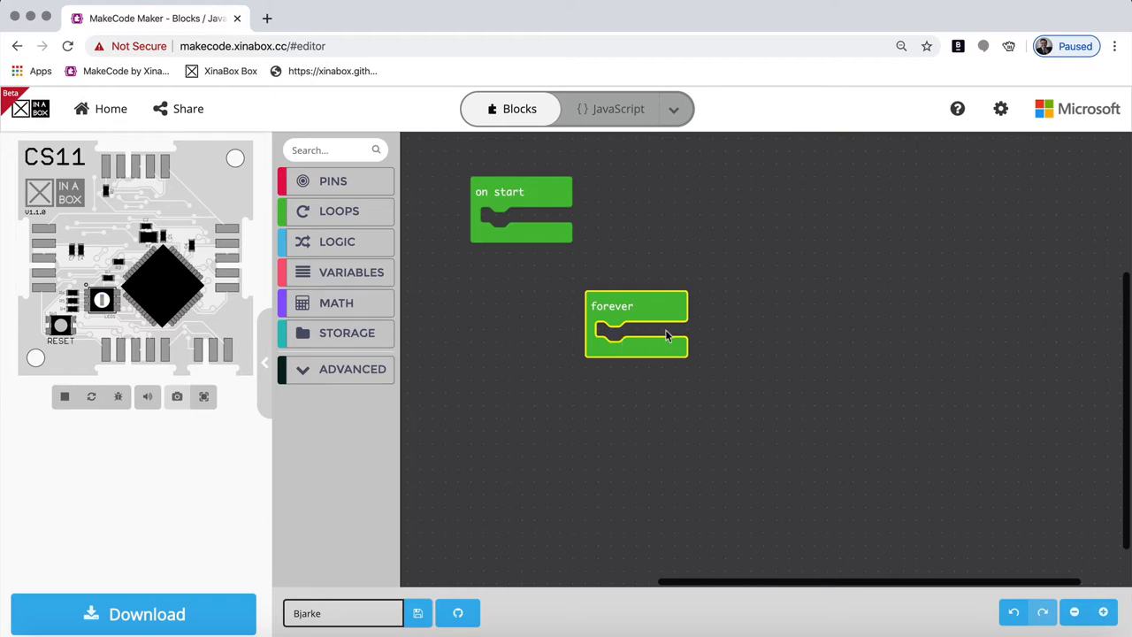
mouse_move(651, 340)
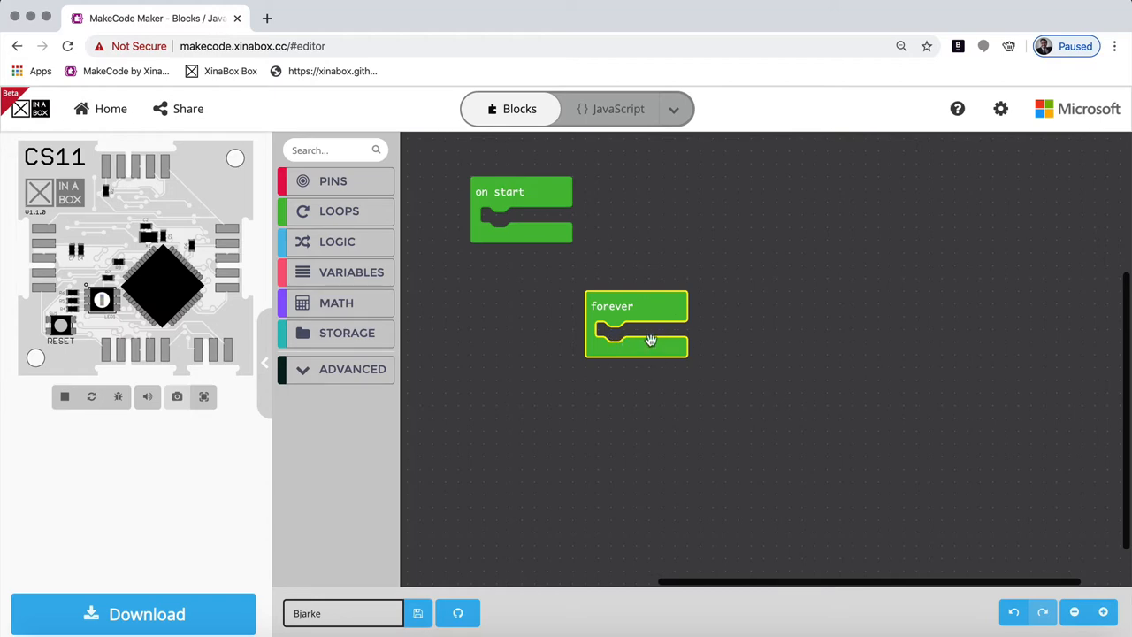
mouse_move(665, 308)
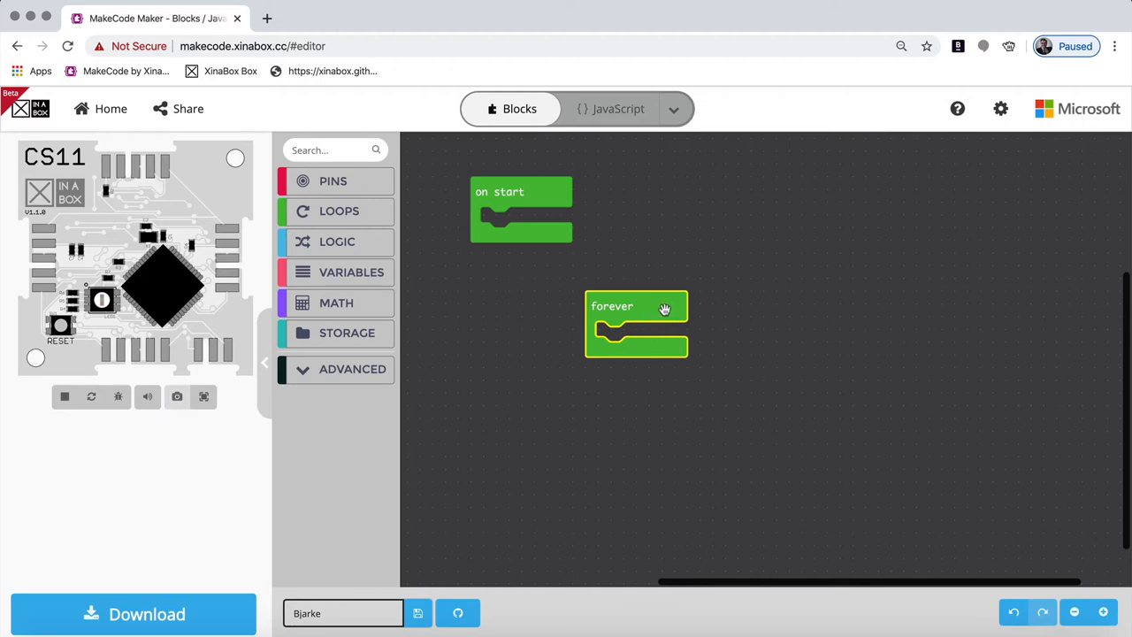
mouse_move(529, 181)
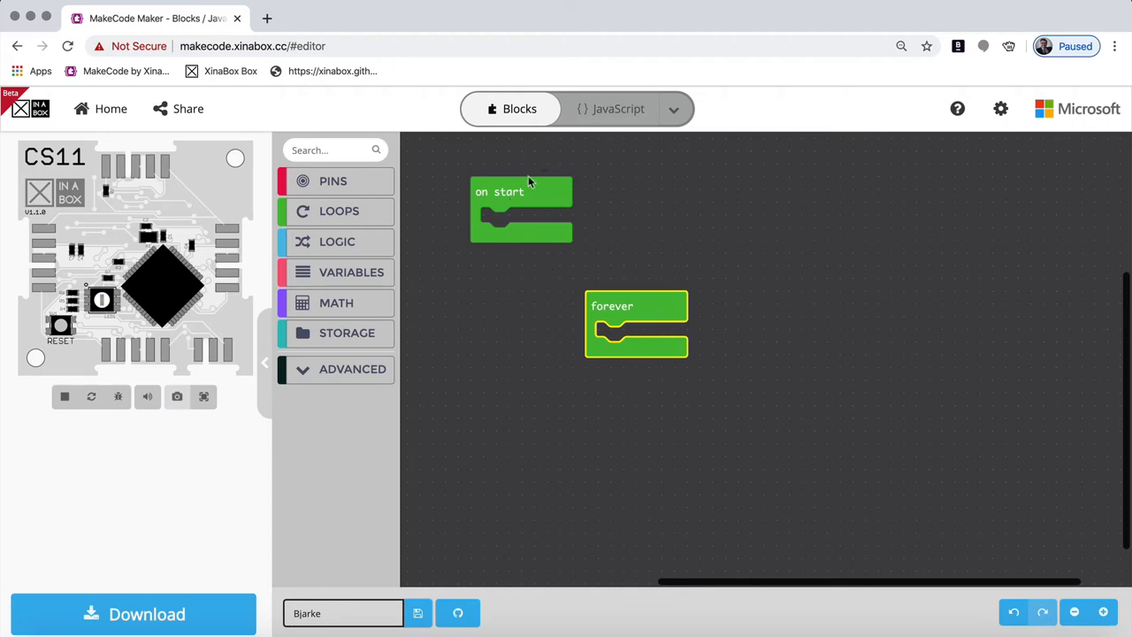
mouse_move(591, 357)
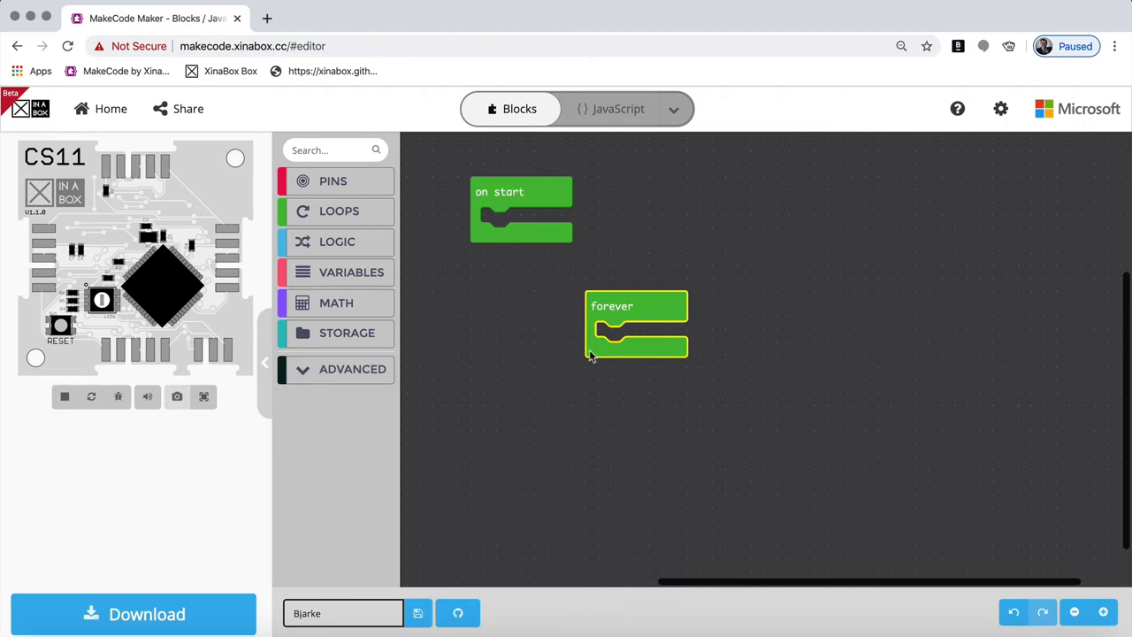
mouse_move(606, 383)
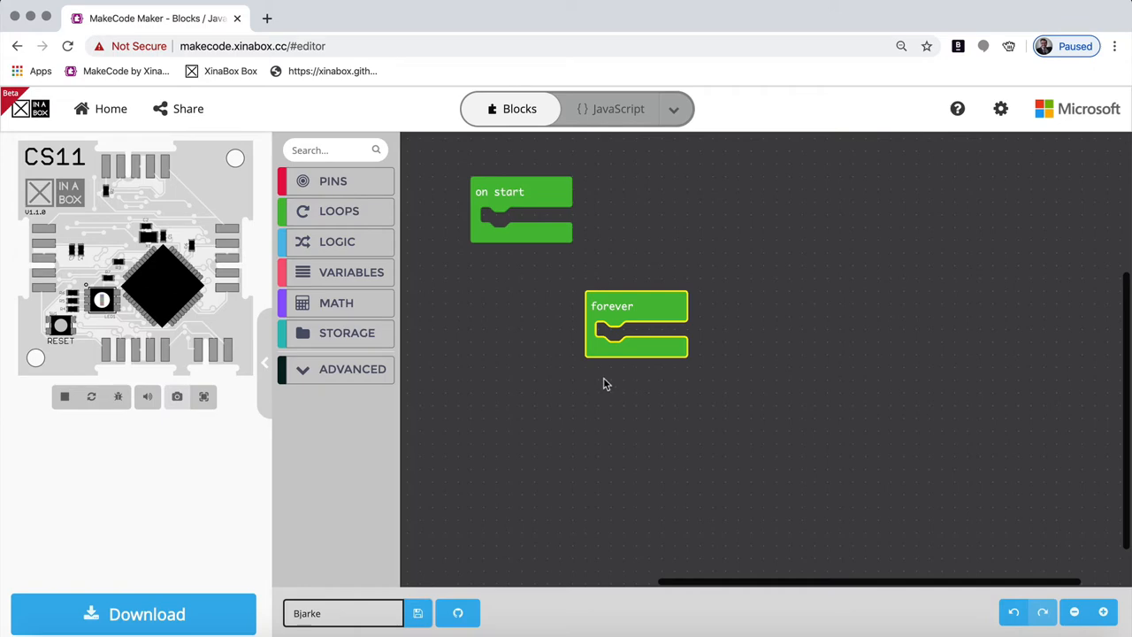
mouse_move(614, 354)
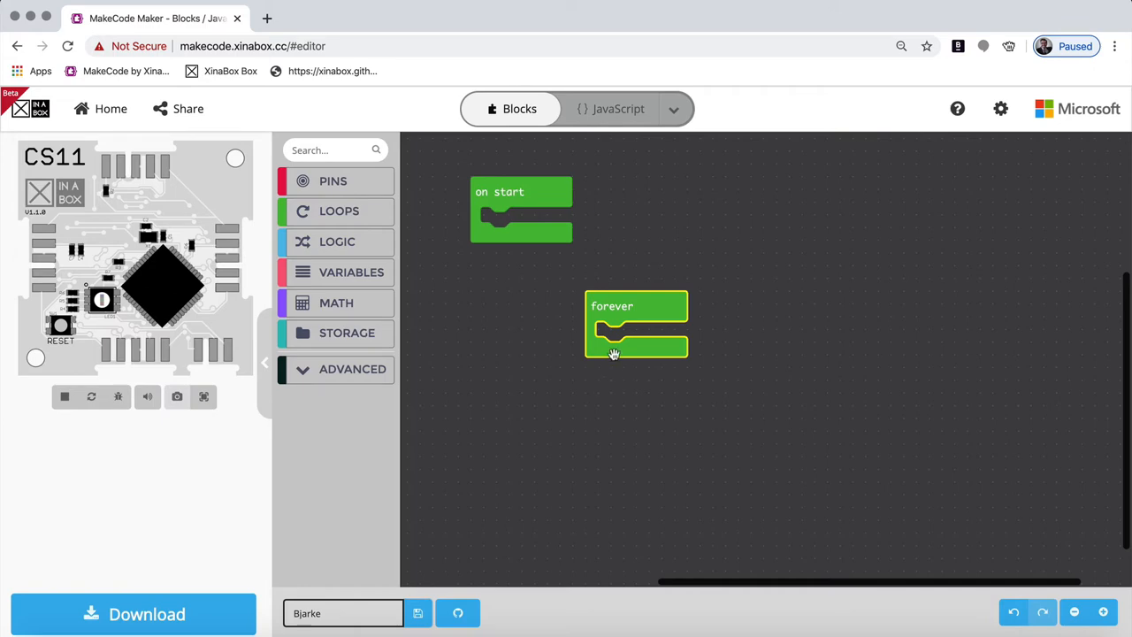
mouse_move(614, 354)
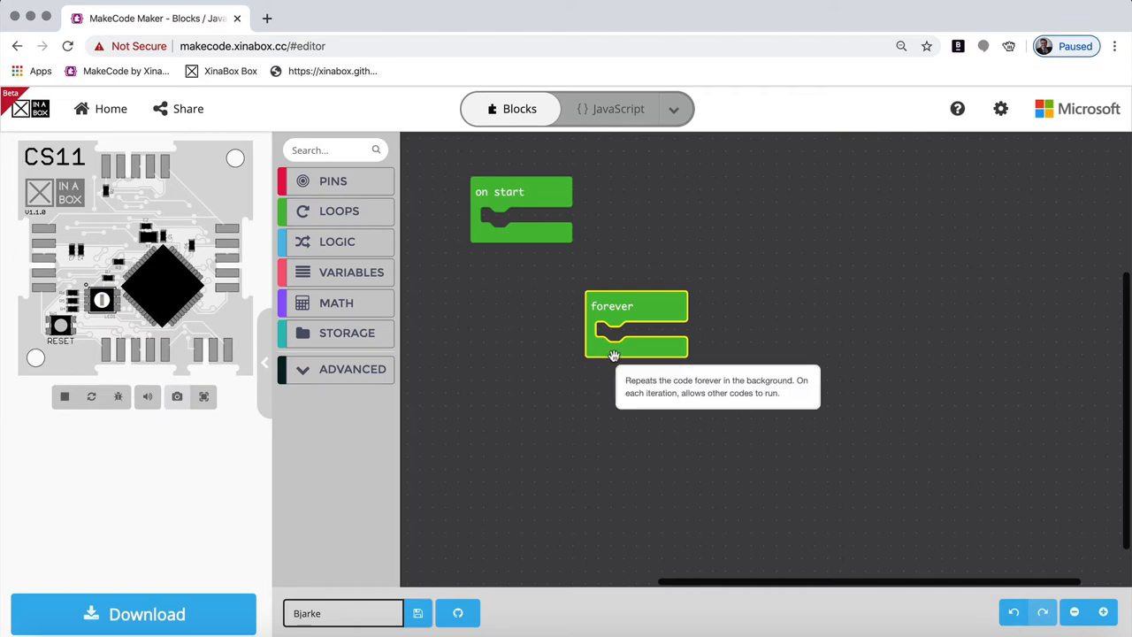
mouse_move(681, 299)
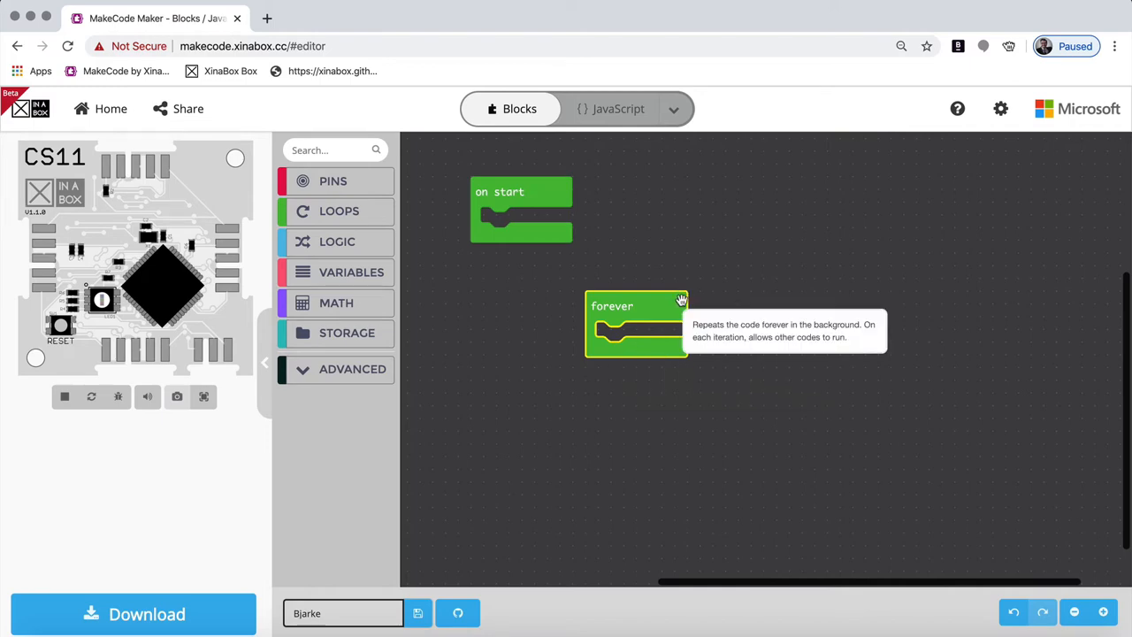
click(352, 369)
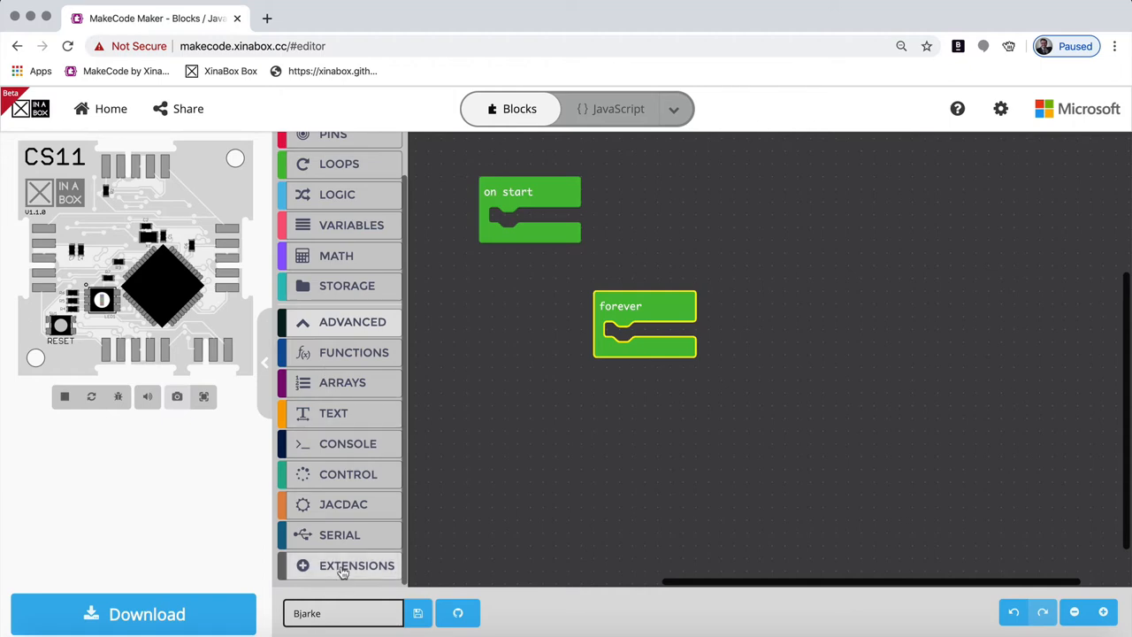
mouse_move(343, 323)
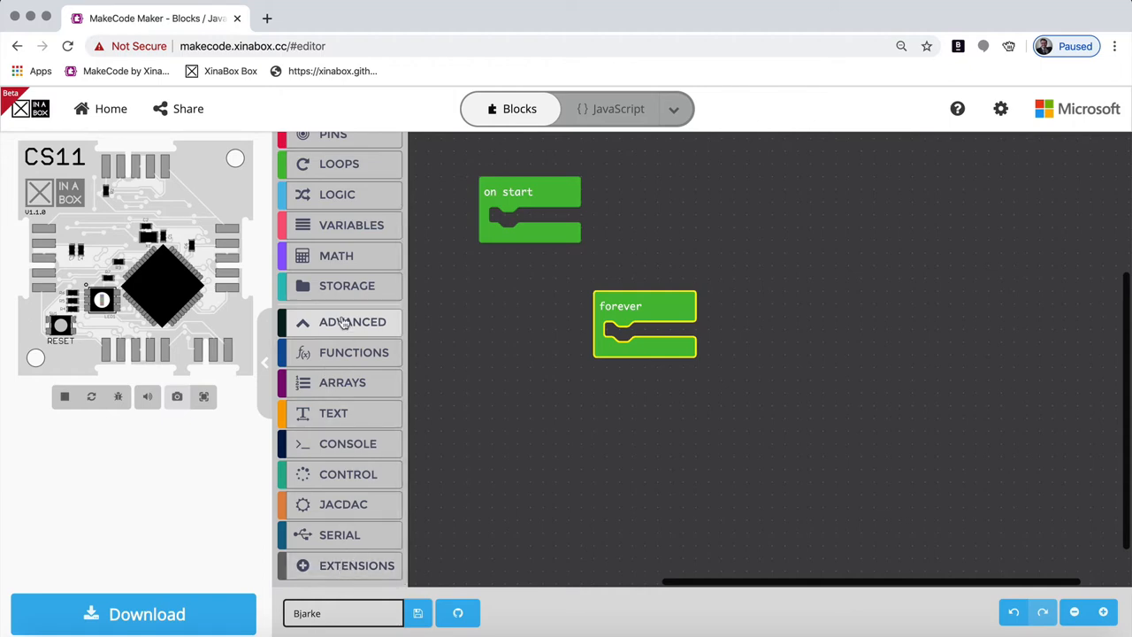
click(352, 321)
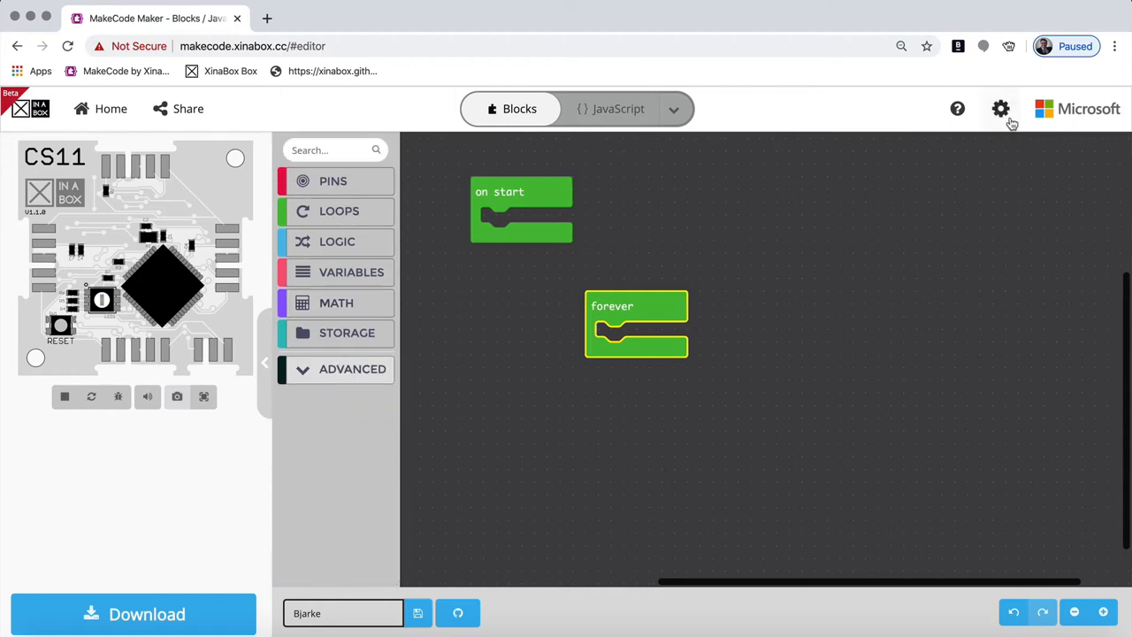
mouse_move(1000, 109)
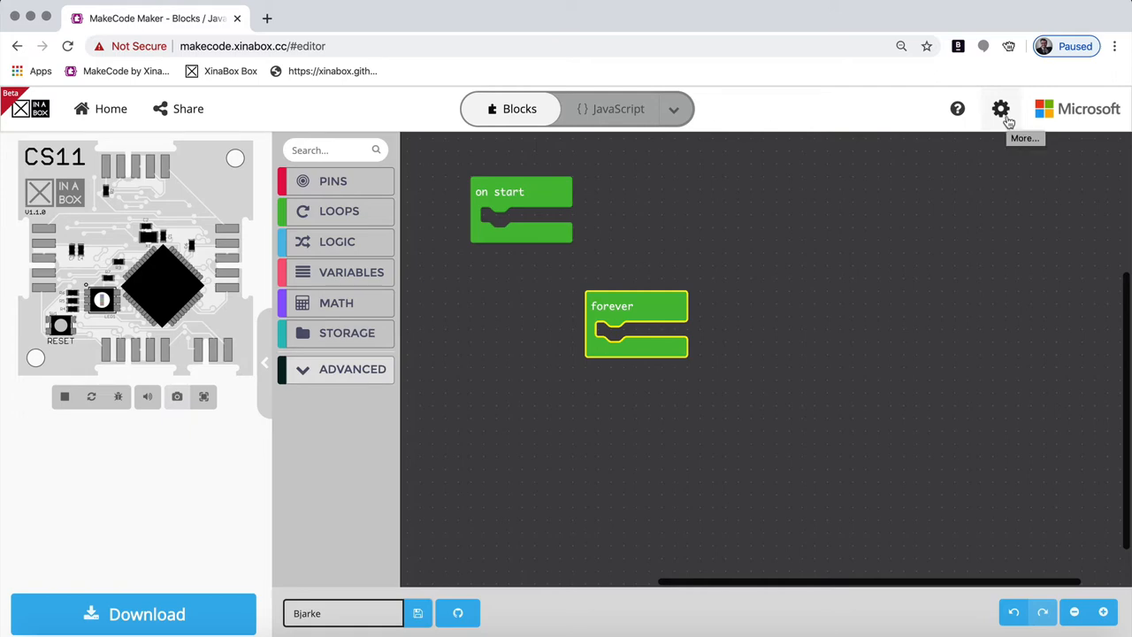
- Browse the extensions gallery from the gear menu and add the OD01 OLED extension
click(1000, 107)
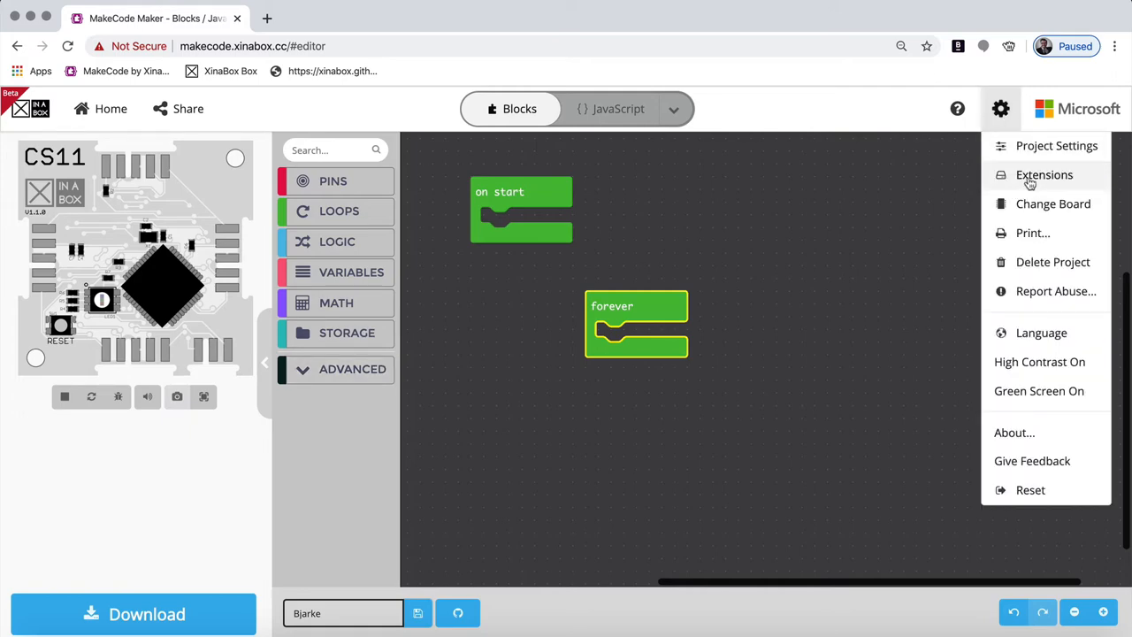
click(1043, 174)
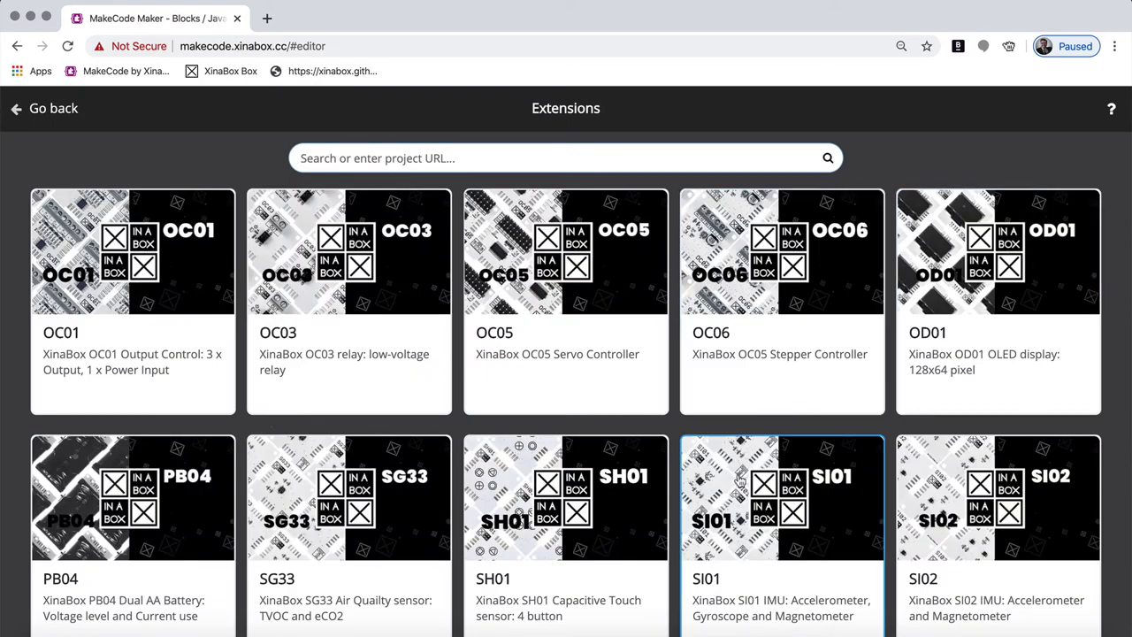
scroll(down, 3)
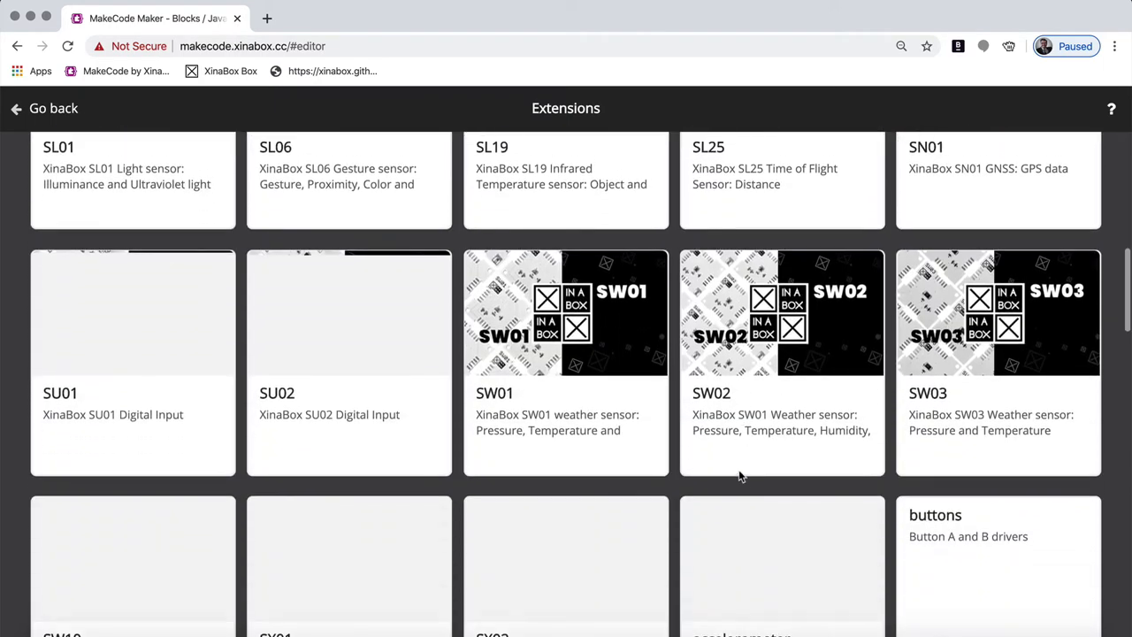
scroll(up, 3)
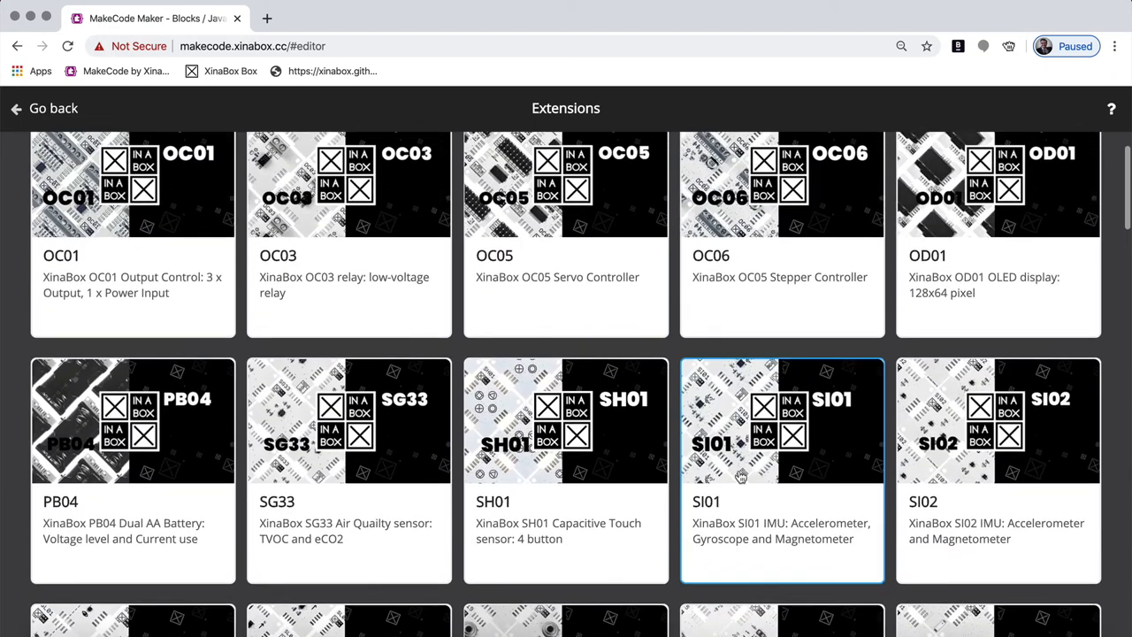
scroll(up, 3)
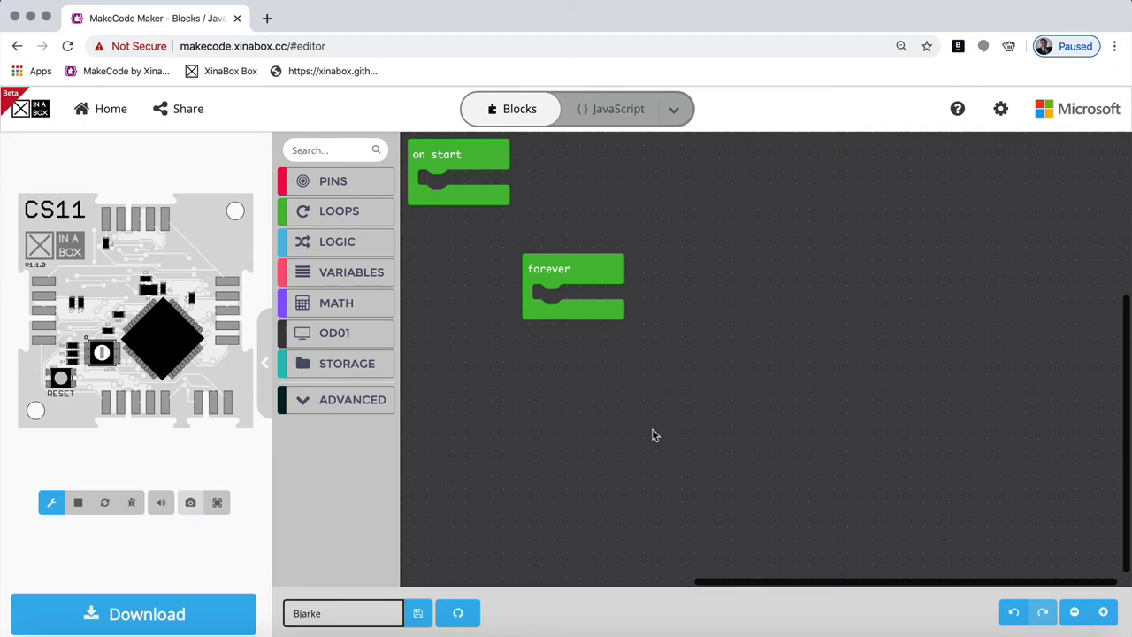
- Reopen the extensions gallery and add the SW01 weather sensor extension
click(352, 399)
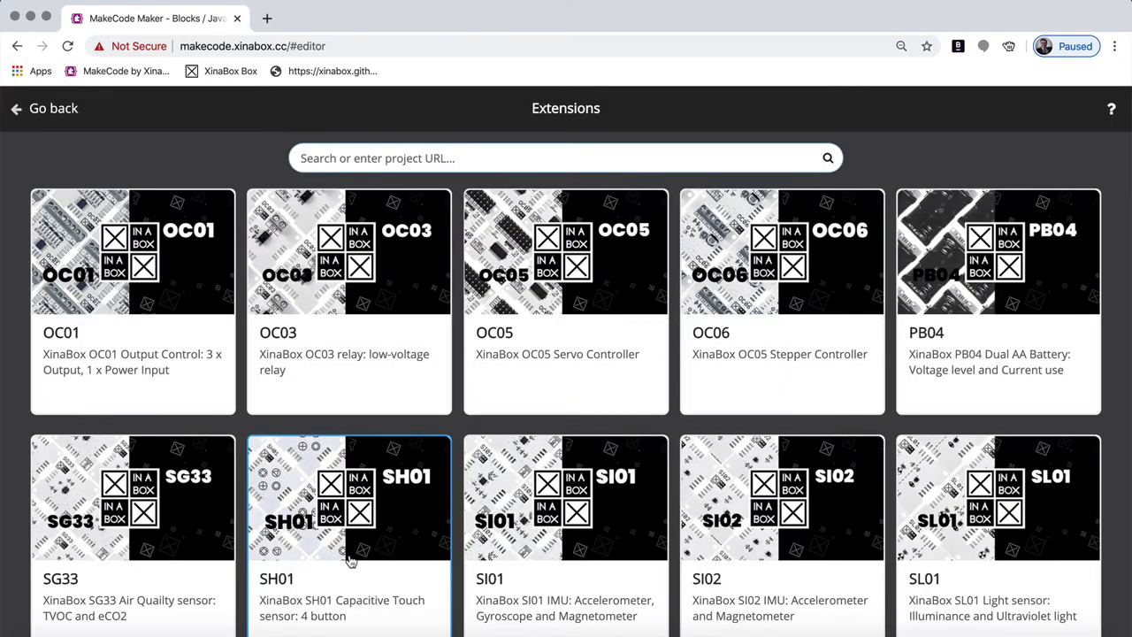
scroll(down, 3)
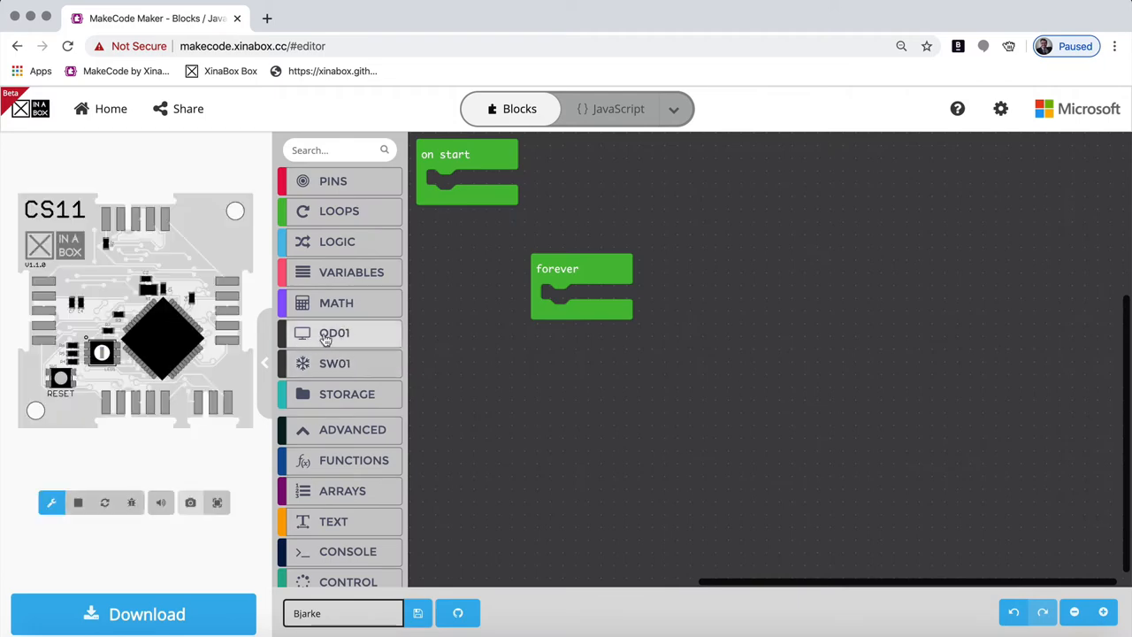
mouse_move(326, 362)
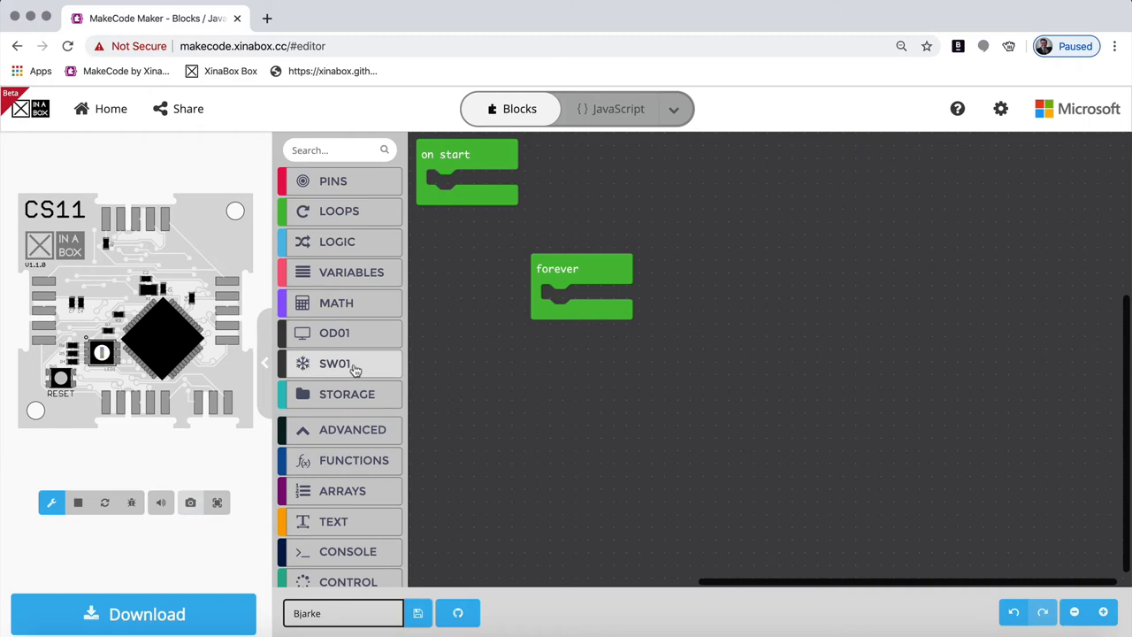
mouse_move(345, 334)
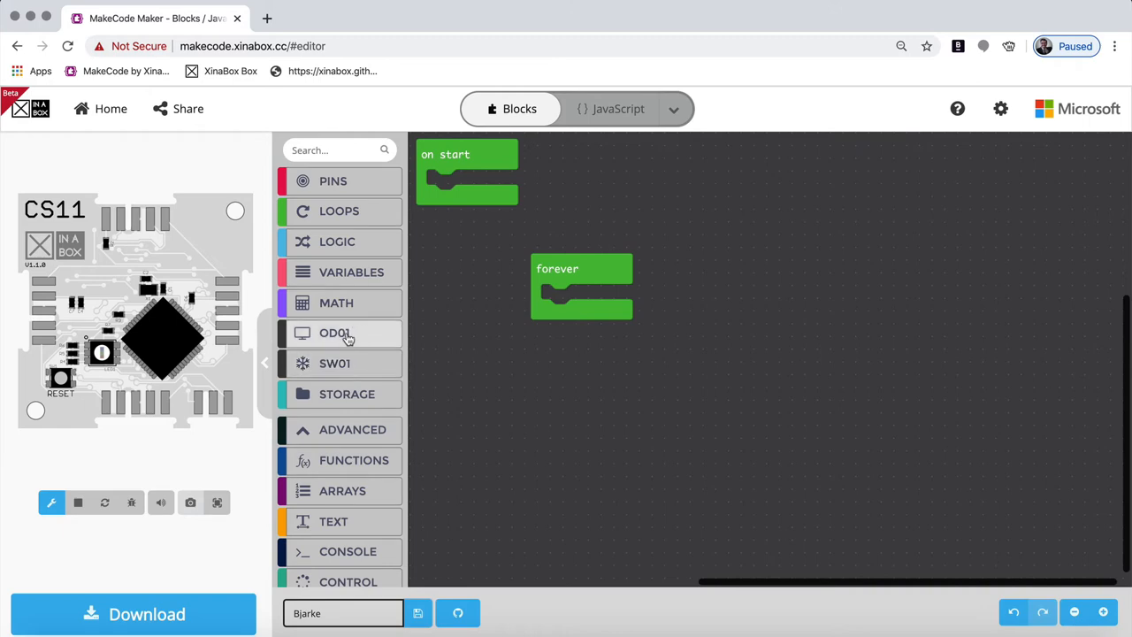
- Place an OD01 print 'Humidity: ' block in forever with newline false
click(335, 333)
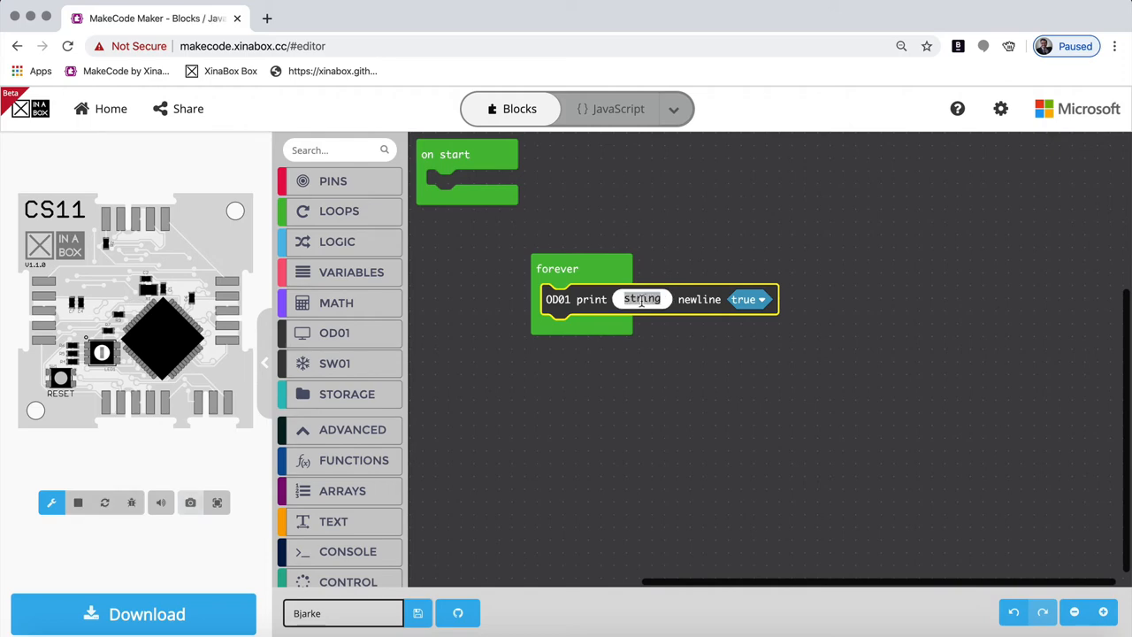
text(Humidit)
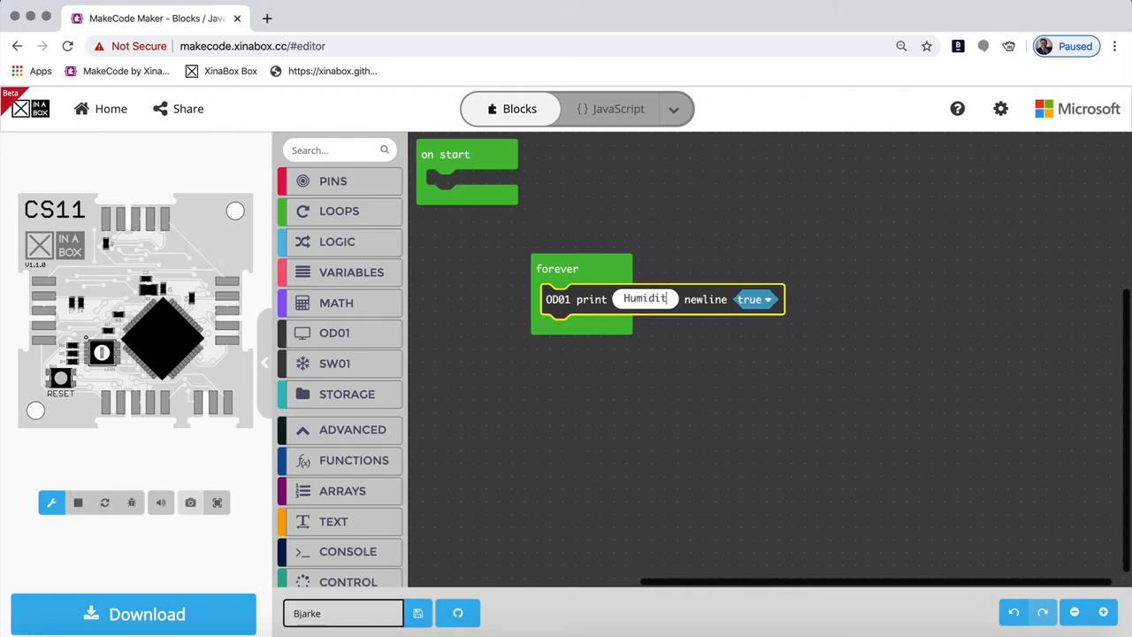
text(y:)
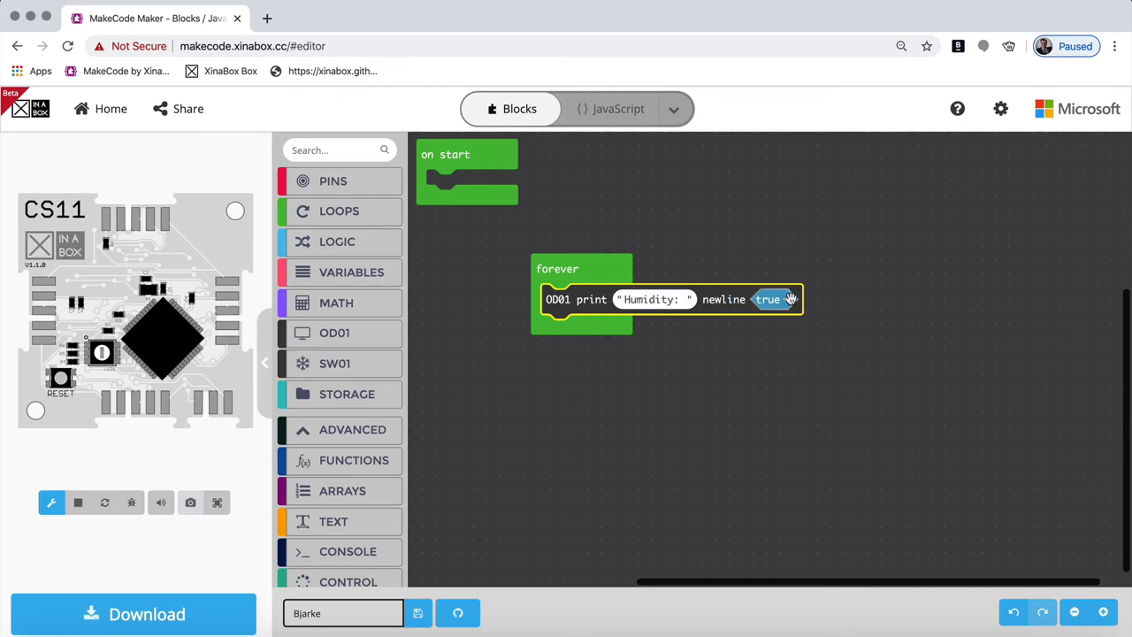
click(775, 299)
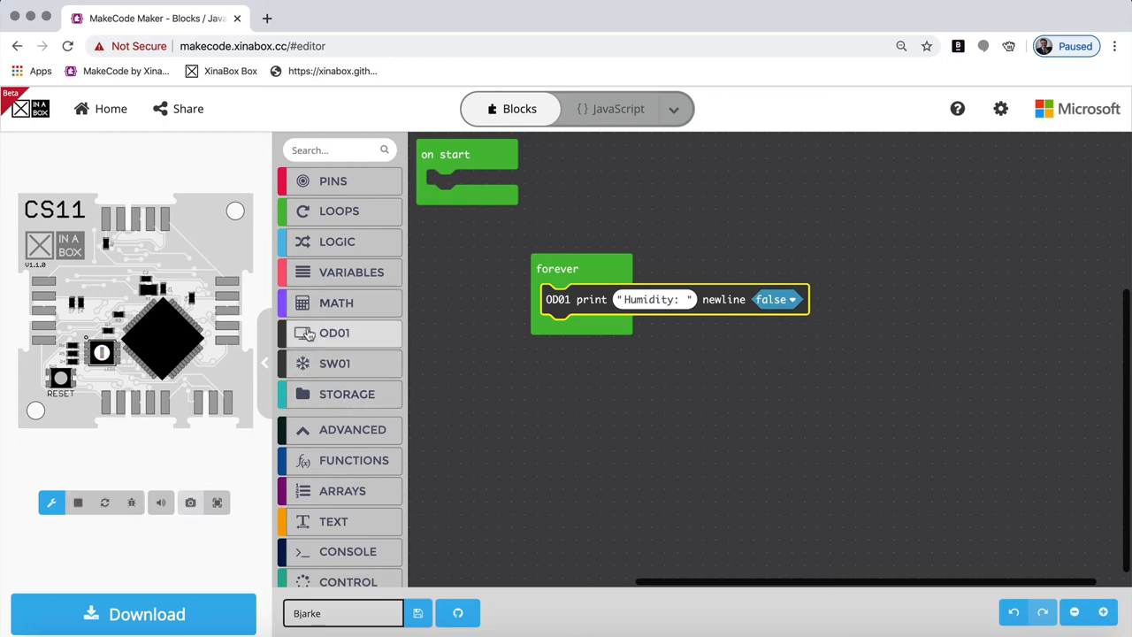
- Add an OD01 print number block holding the SW01 humidity %RH reading
click(334, 332)
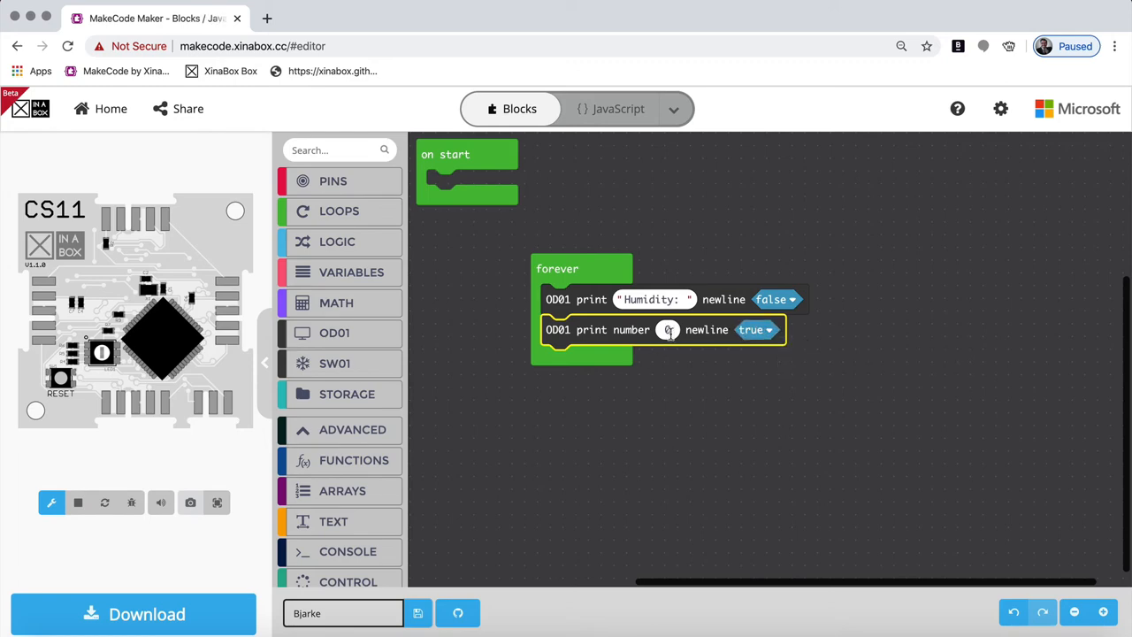
mouse_move(665, 330)
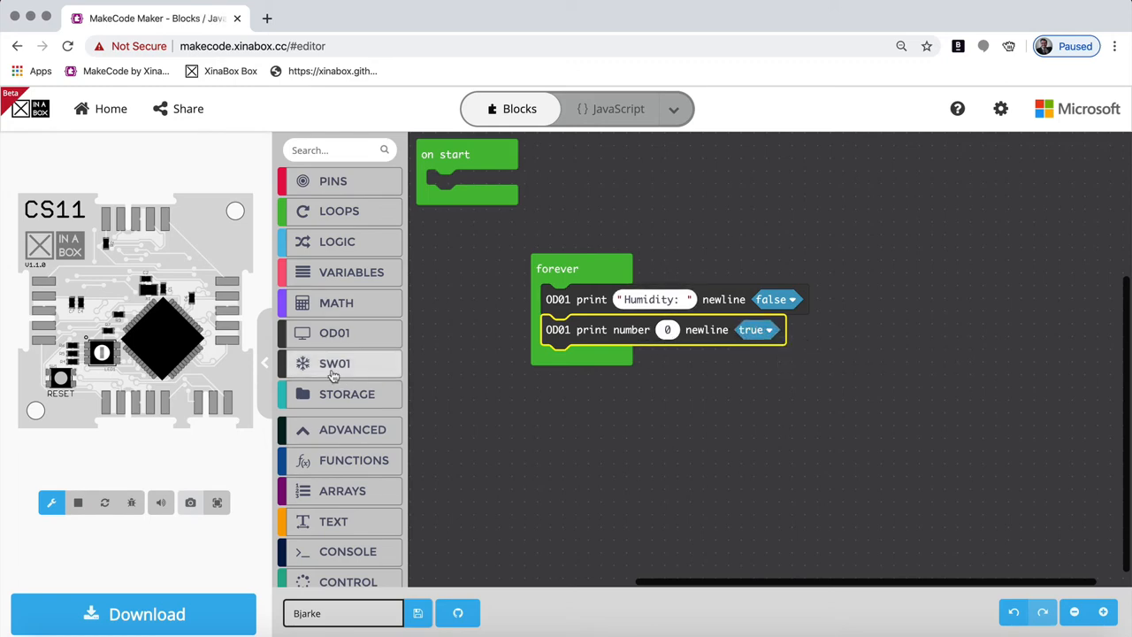
click(335, 363)
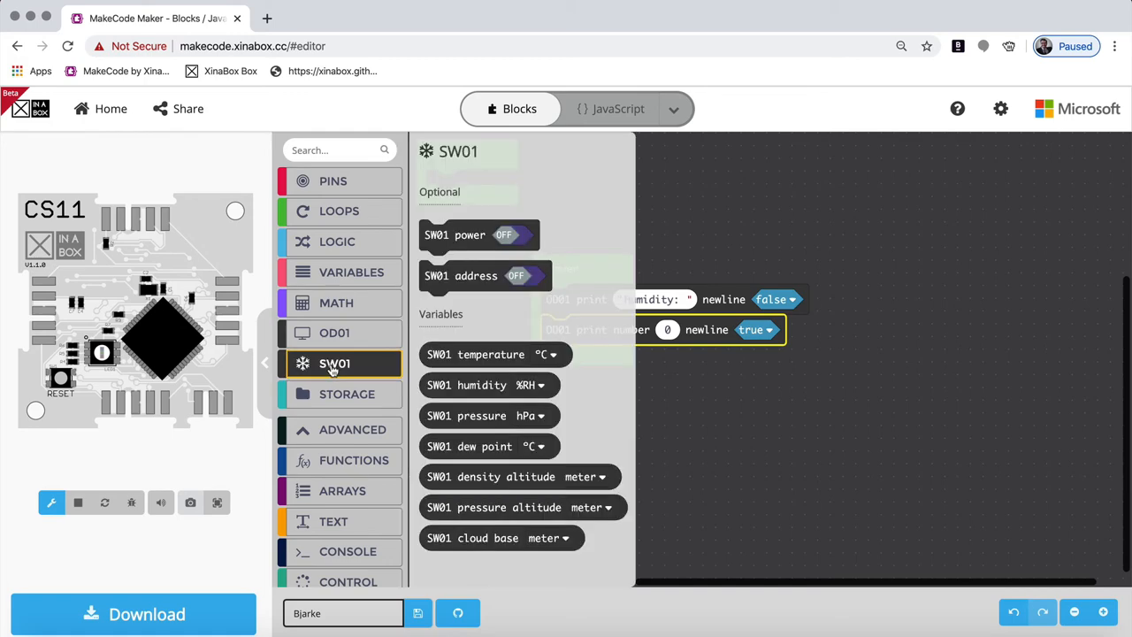
mouse_move(484, 361)
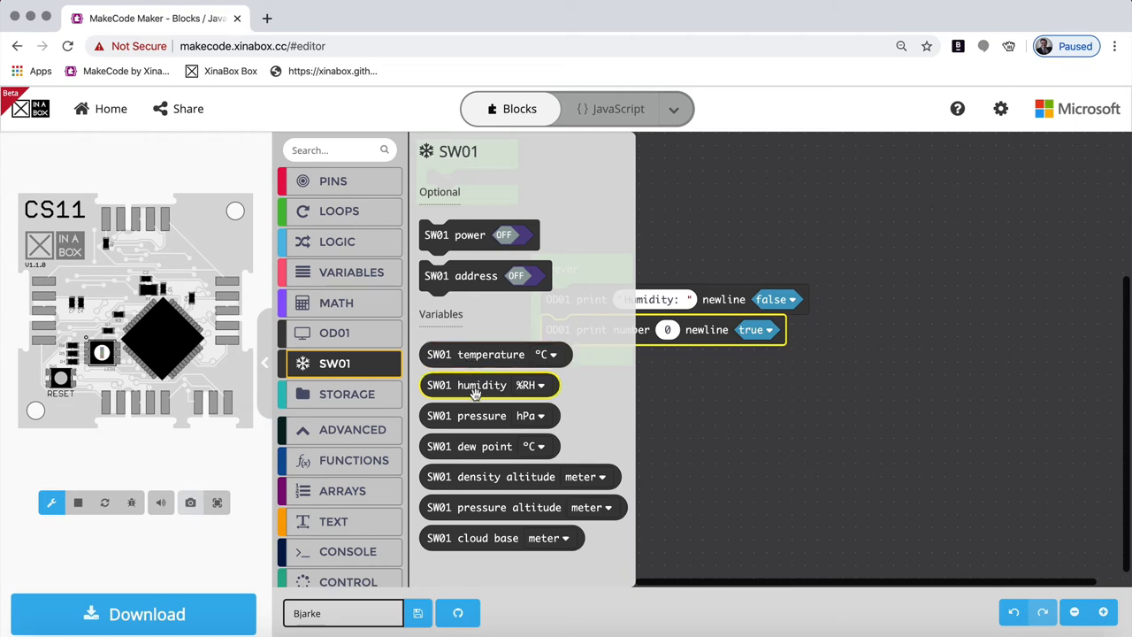
drag(477, 385, 703, 373)
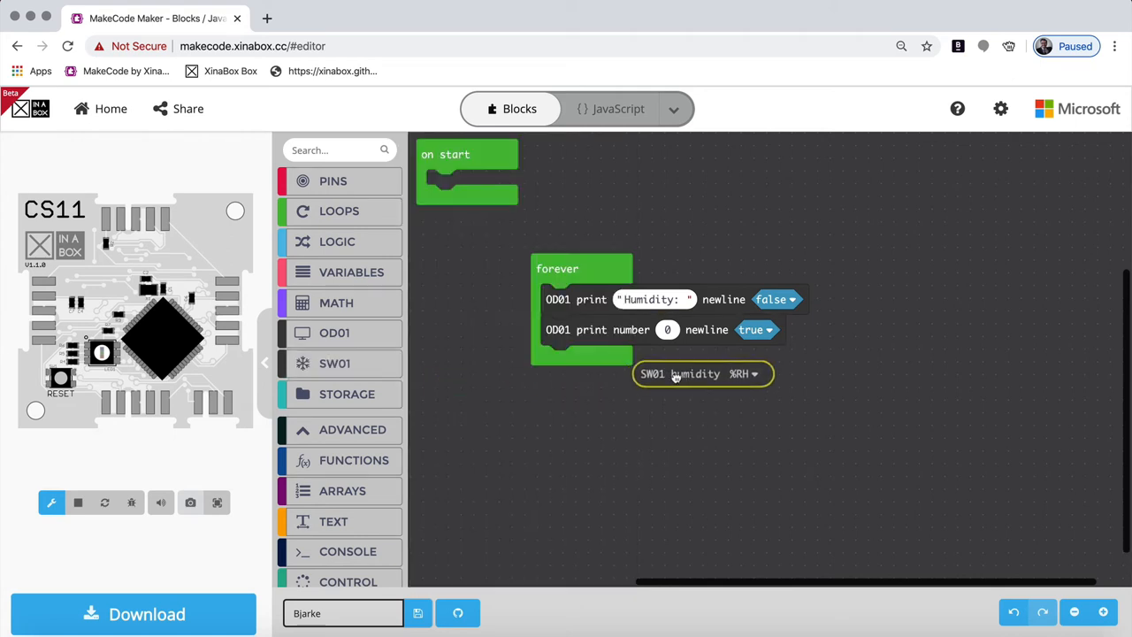
drag(701, 373, 698, 329)
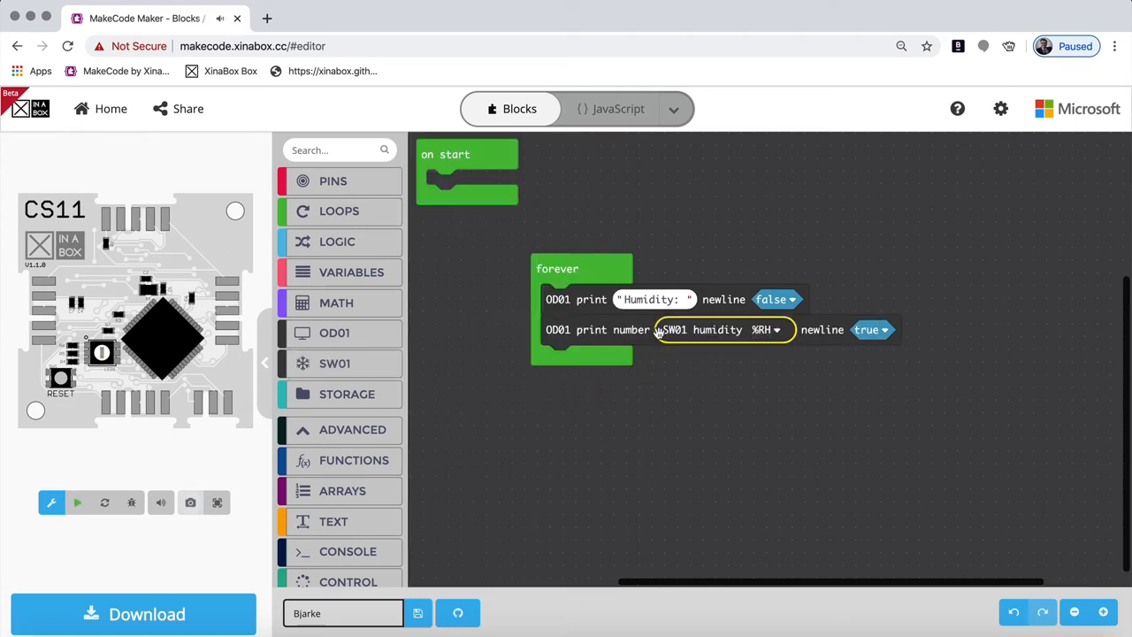
click(77, 503)
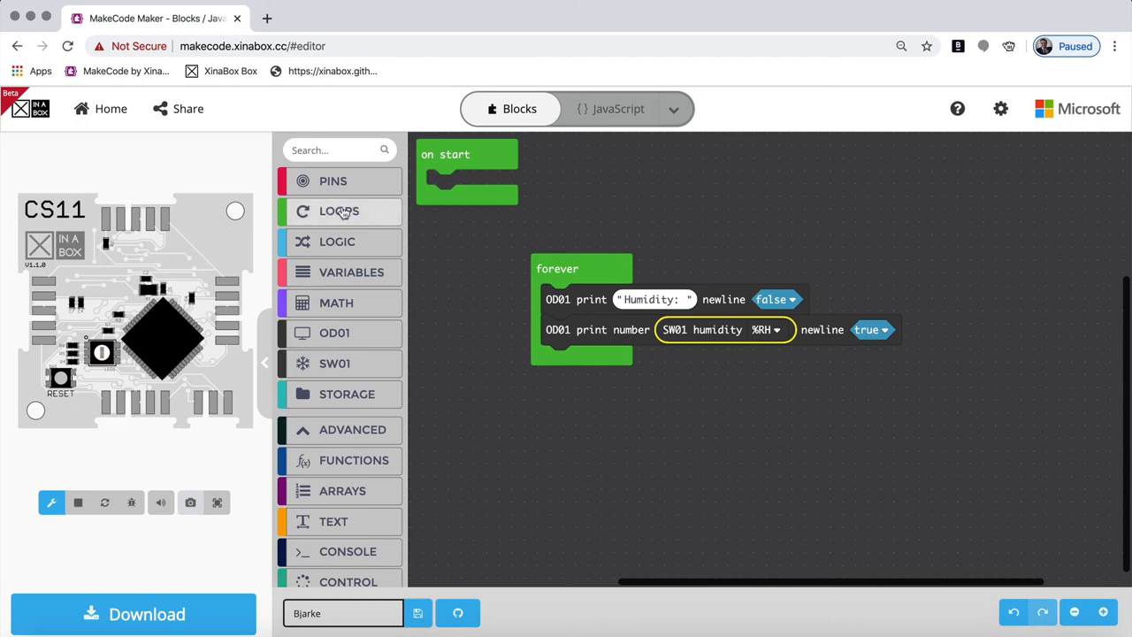
- Drop a pause 1000 ms block from Loops after the print blocks
click(339, 211)
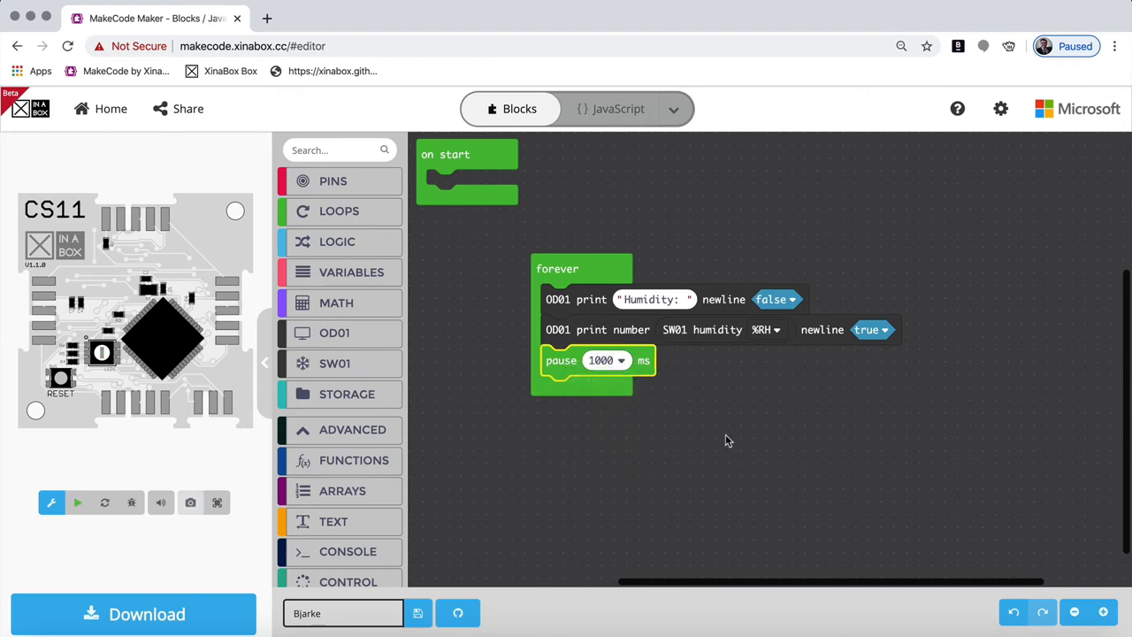
click(76, 502)
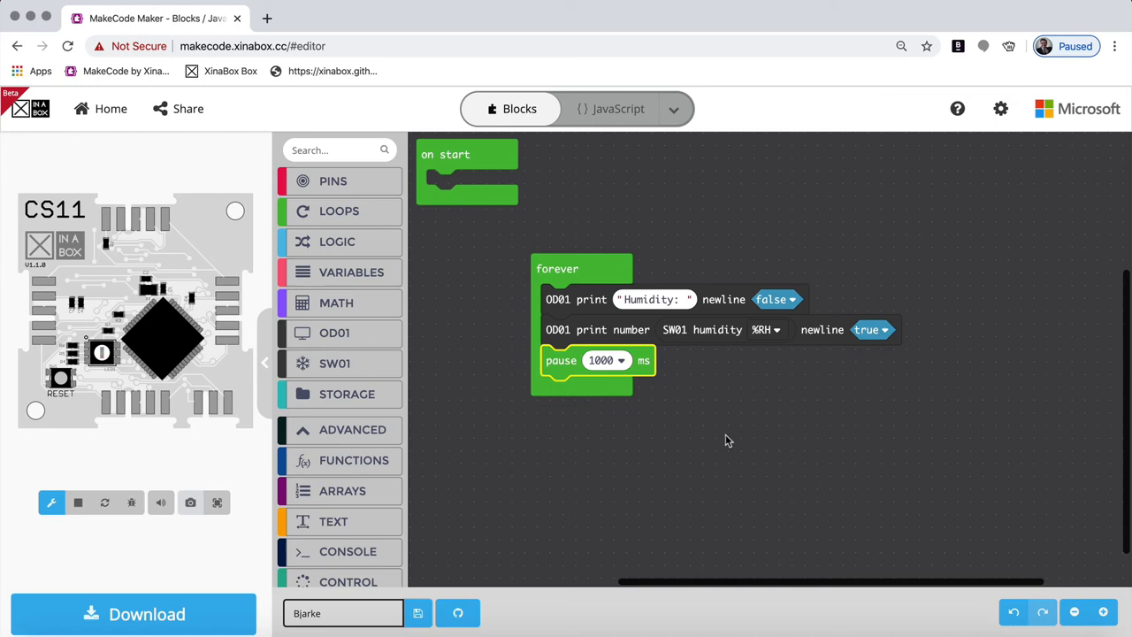
mouse_move(446, 171)
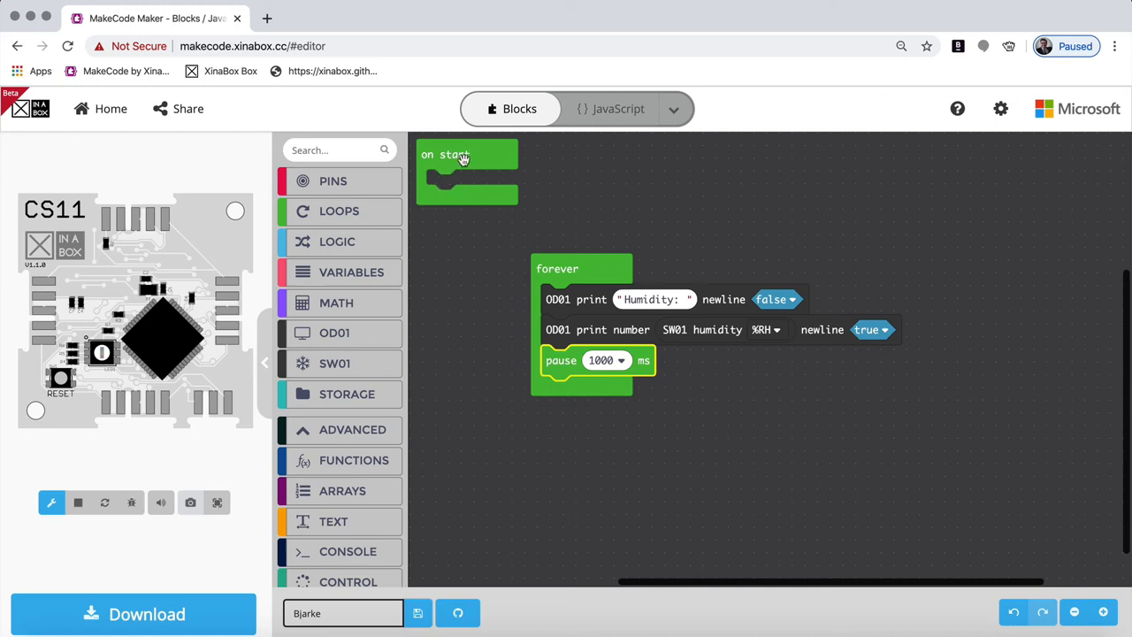
mouse_move(475, 235)
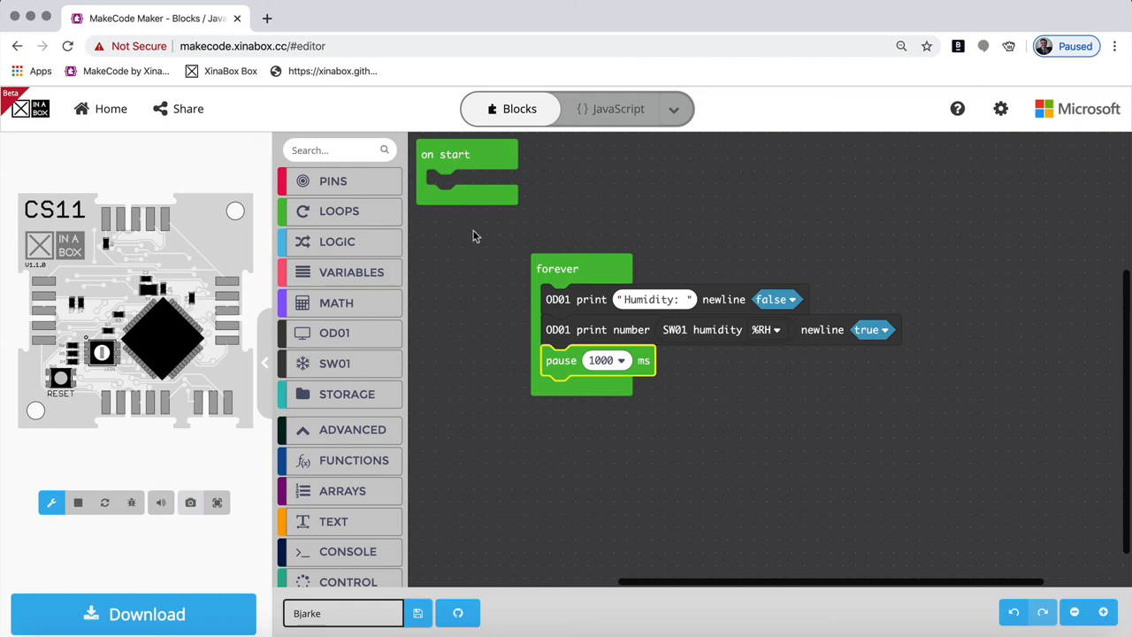
mouse_move(451, 191)
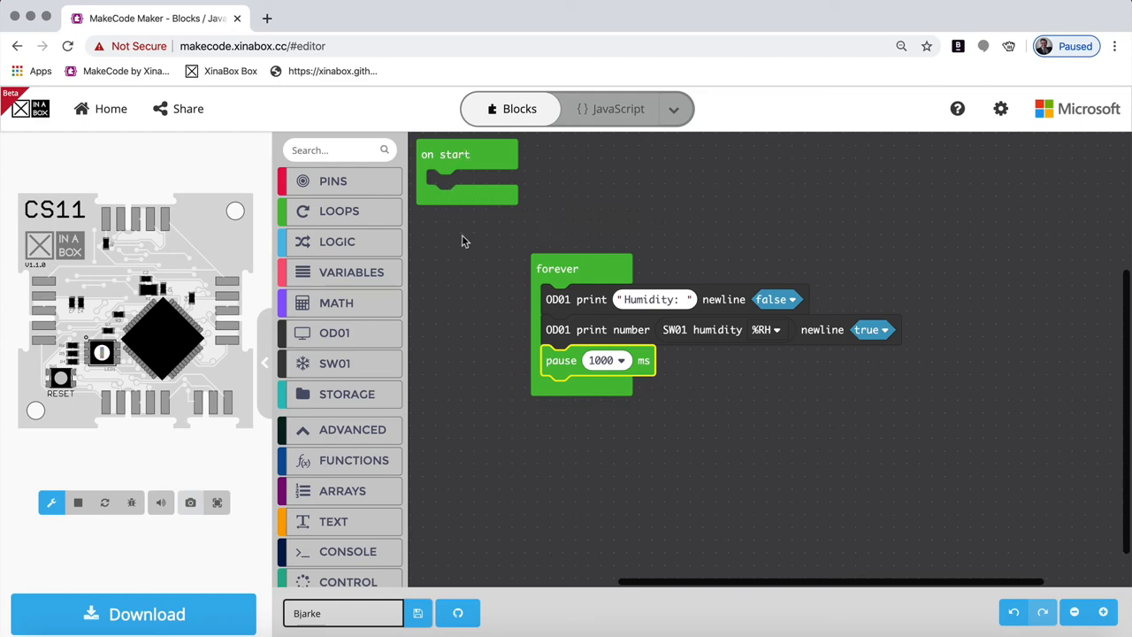
mouse_move(478, 186)
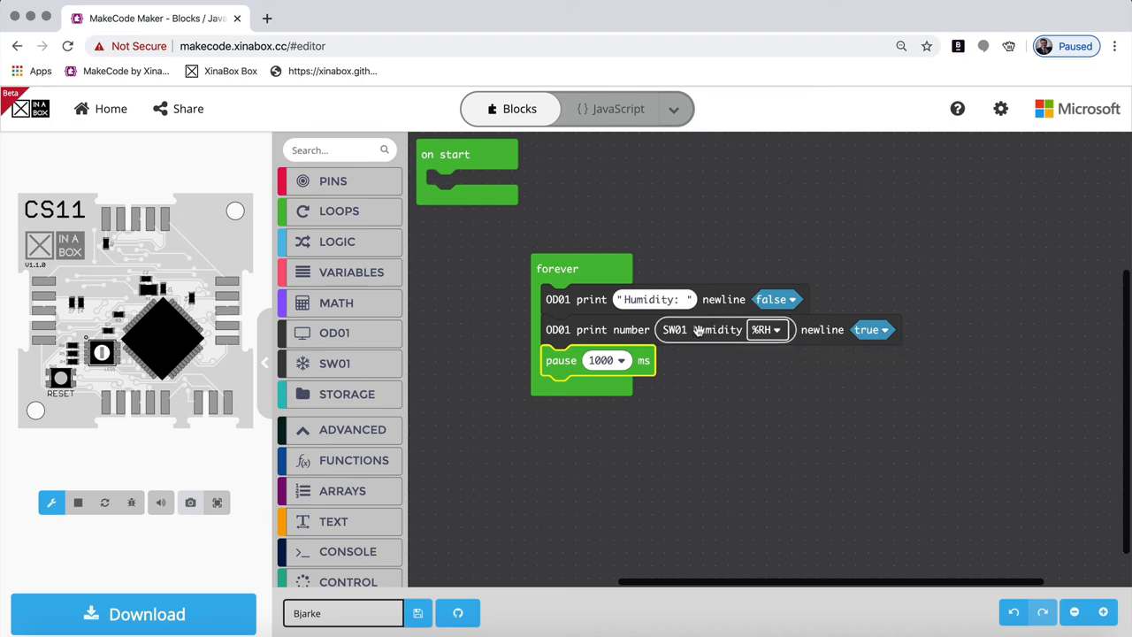
mouse_move(600, 380)
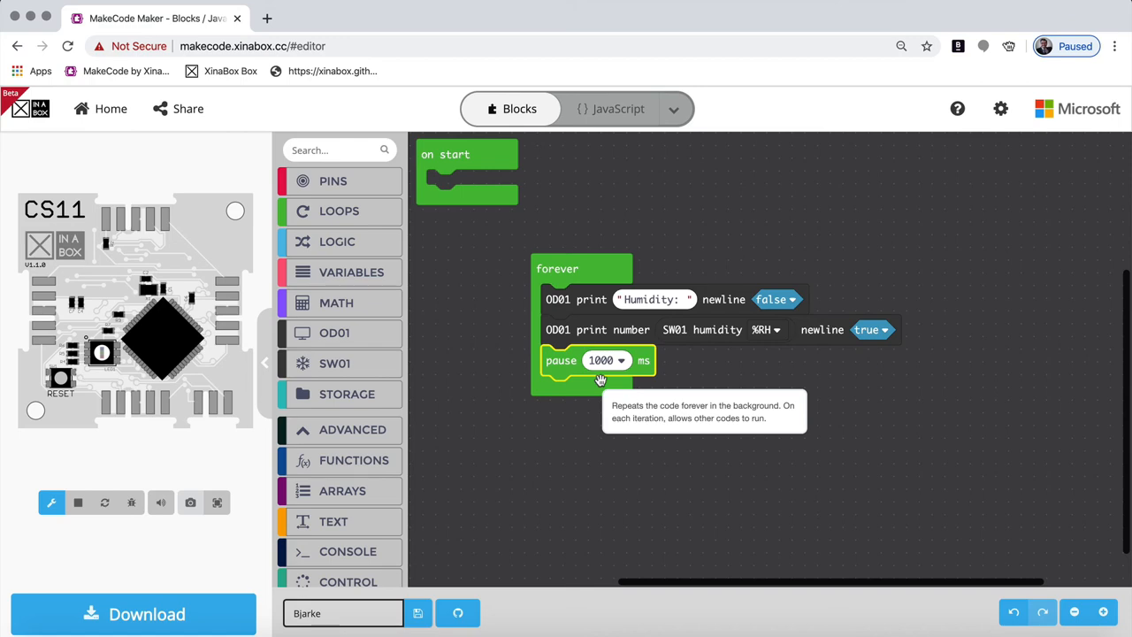
mouse_move(133, 614)
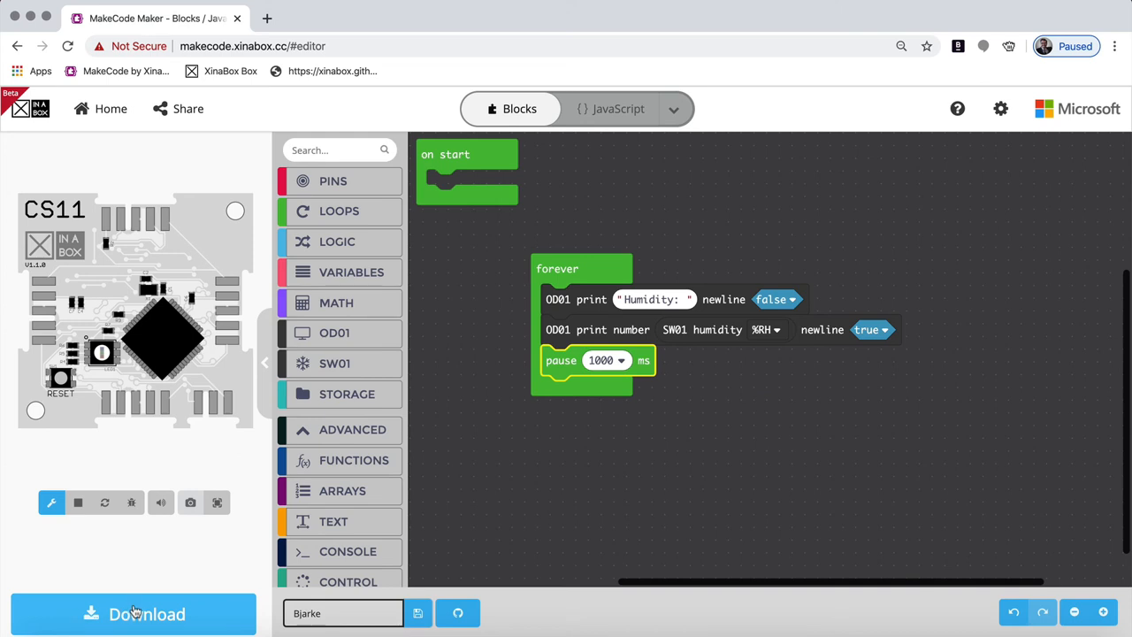
- Download the program as XinaBox-Bjarke.uf2 and reveal the file in Finder
click(132, 614)
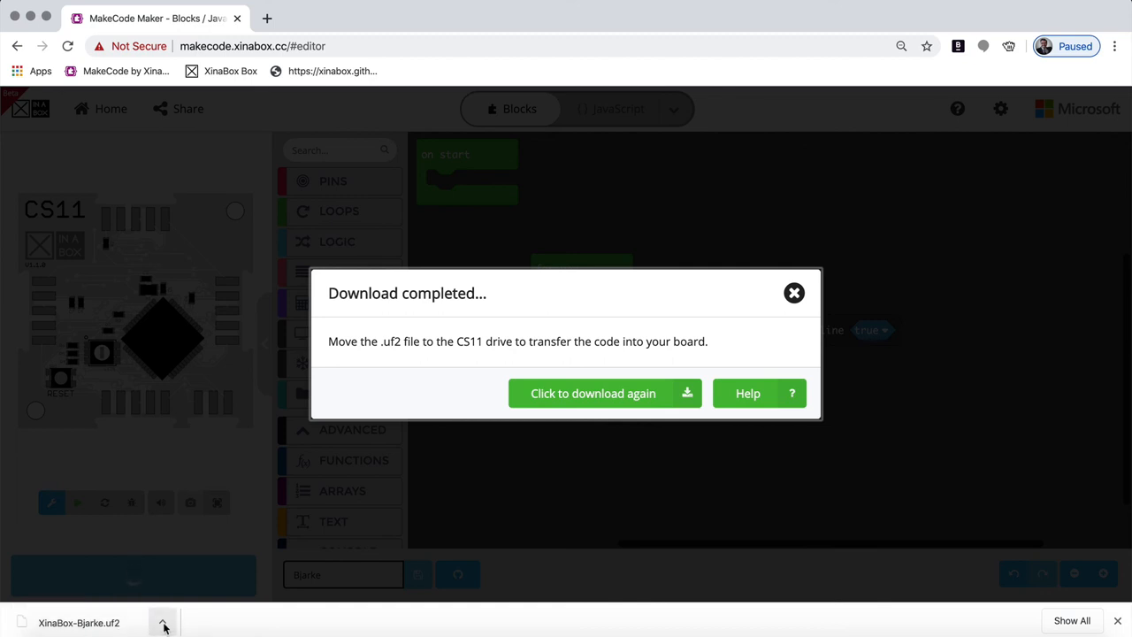
click(163, 622)
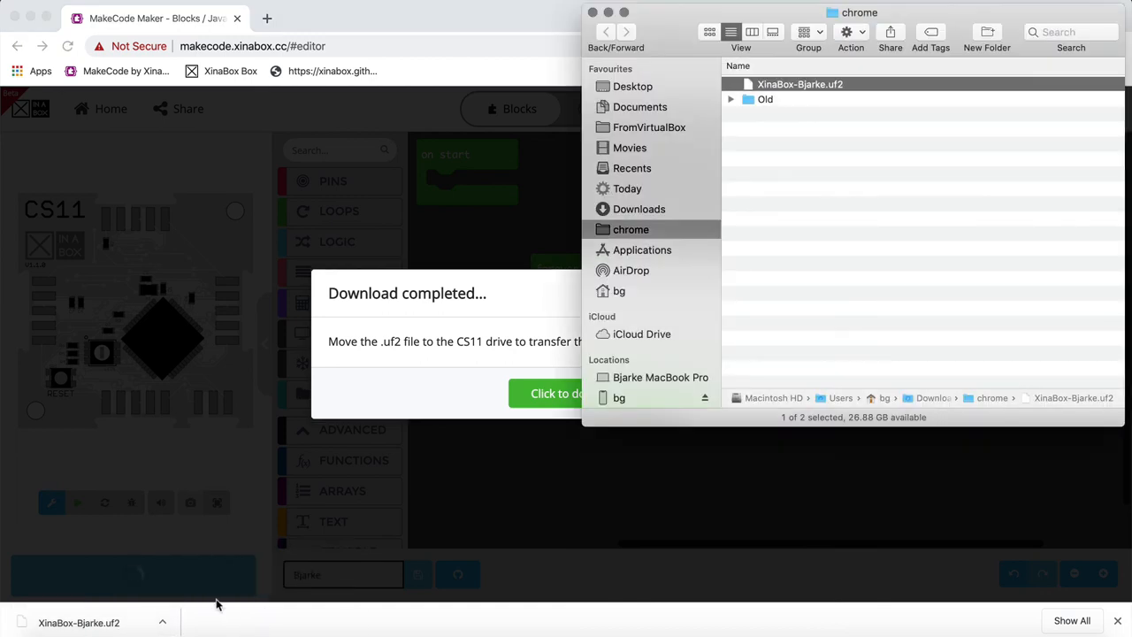
mouse_move(509, 430)
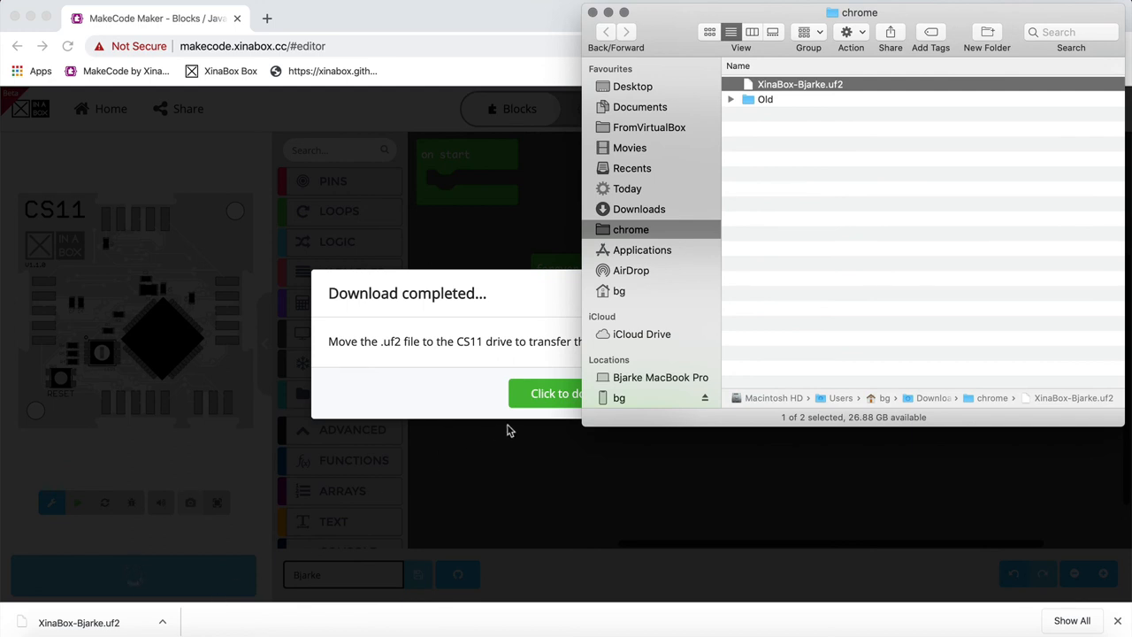
mouse_move(641, 263)
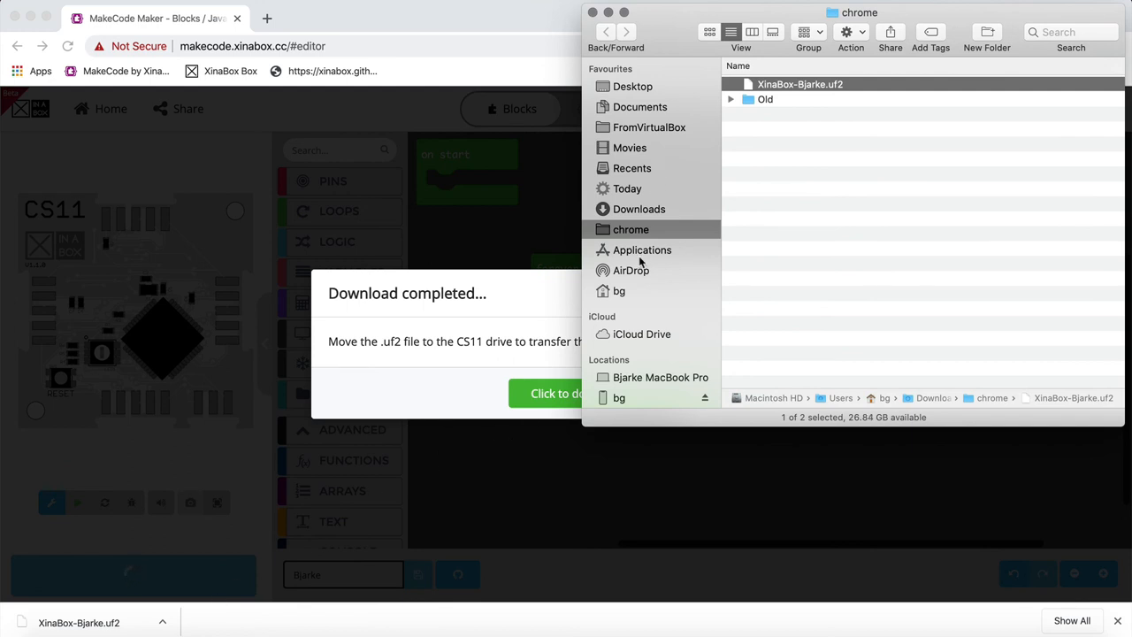
- Scroll Finder's sidebar down until the CS11 drive appears under Locations
scroll(down, 3)
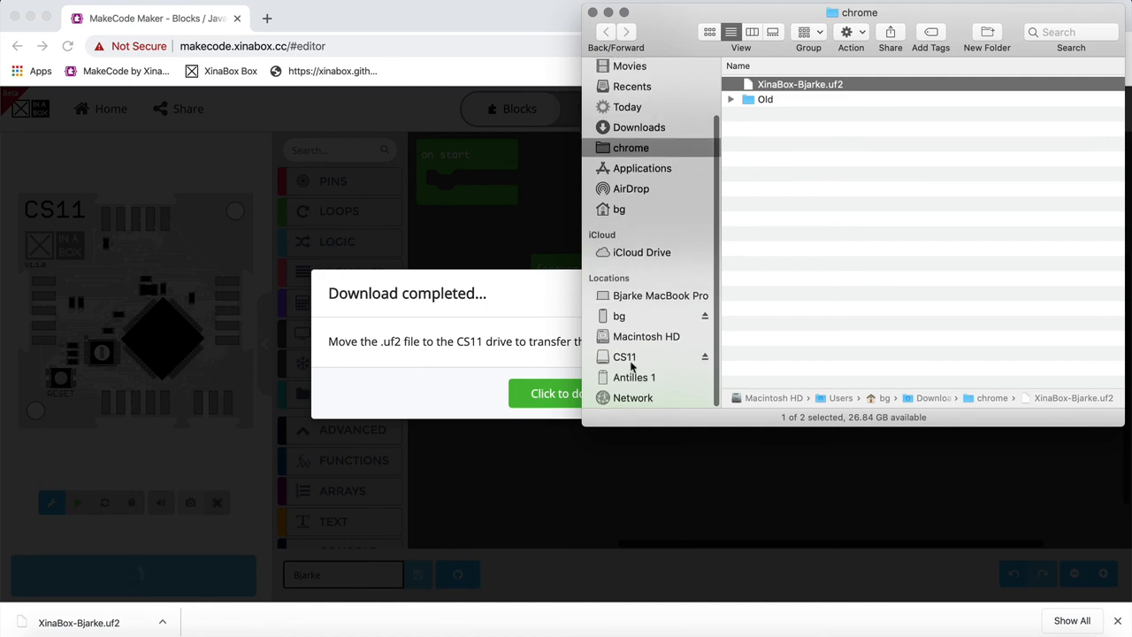